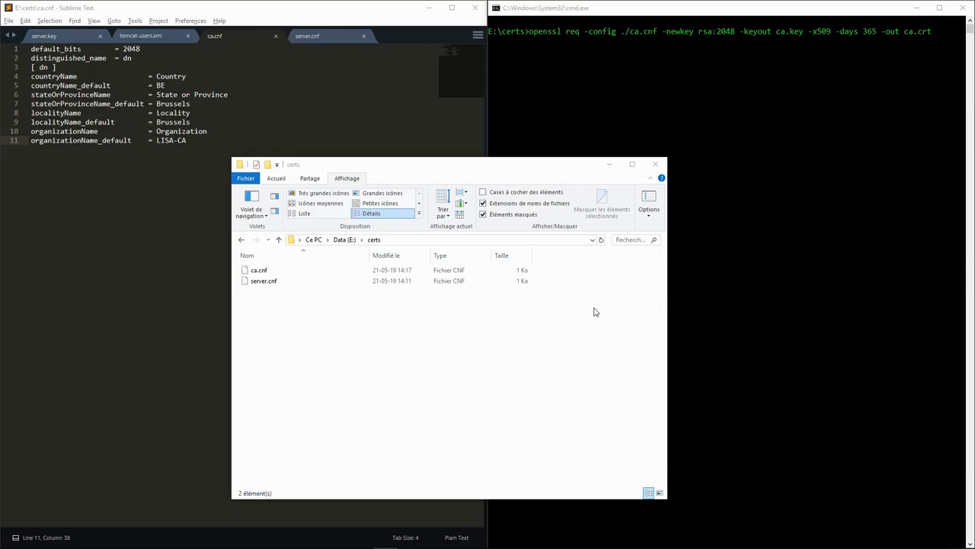
mouse_move(521, 311)
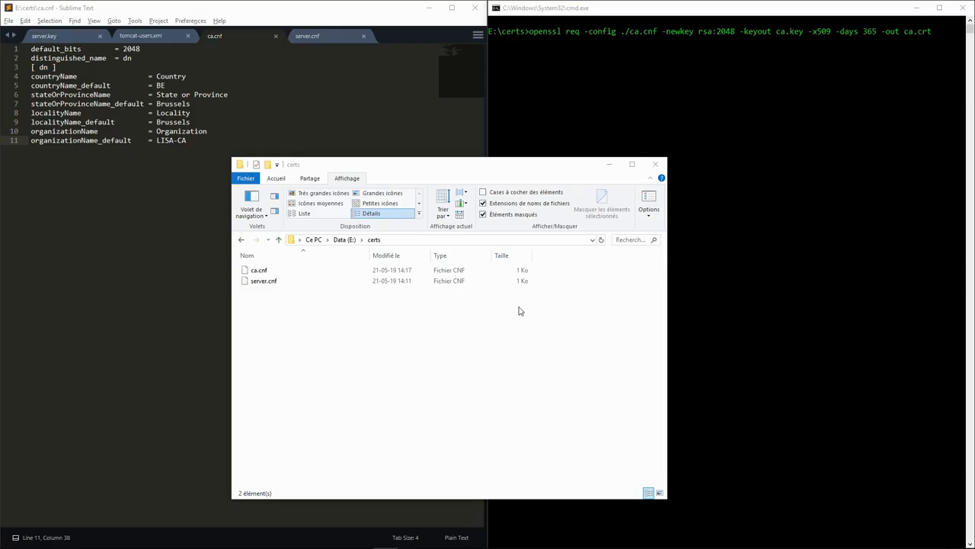
mouse_move(450, 305)
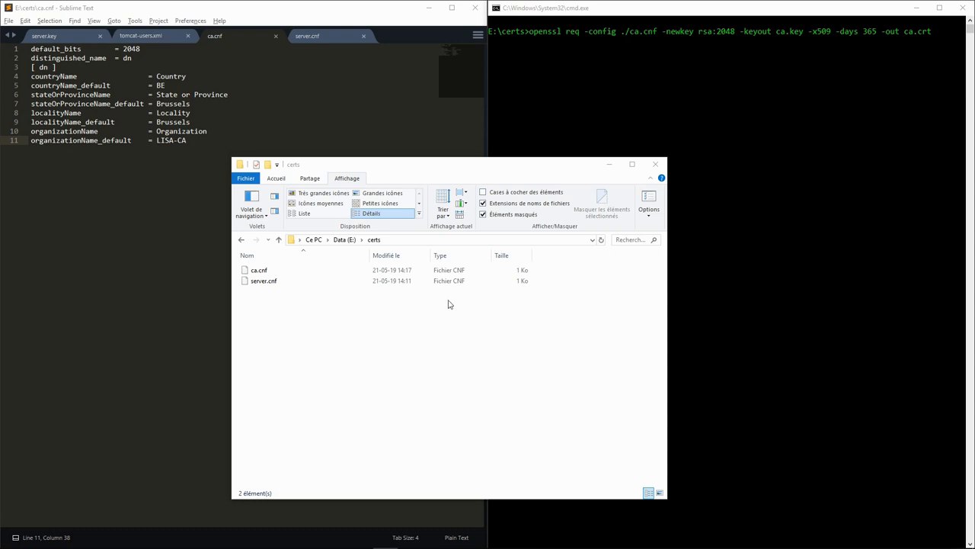
mouse_move(316, 289)
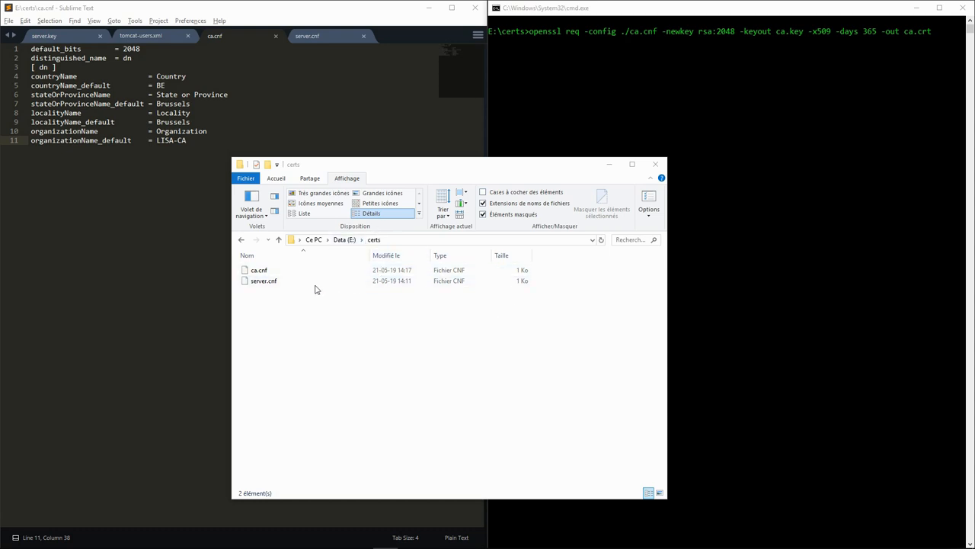
mouse_move(283, 302)
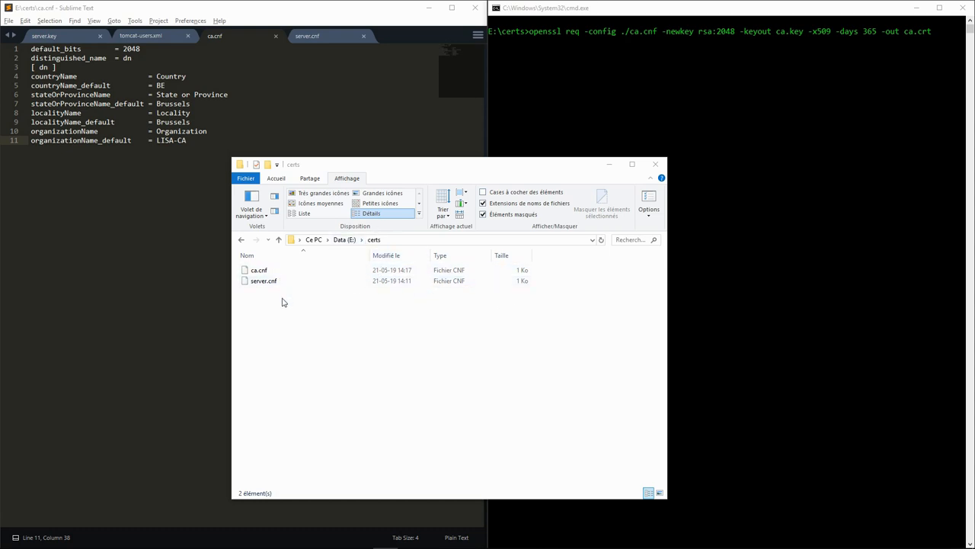
mouse_move(278, 295)
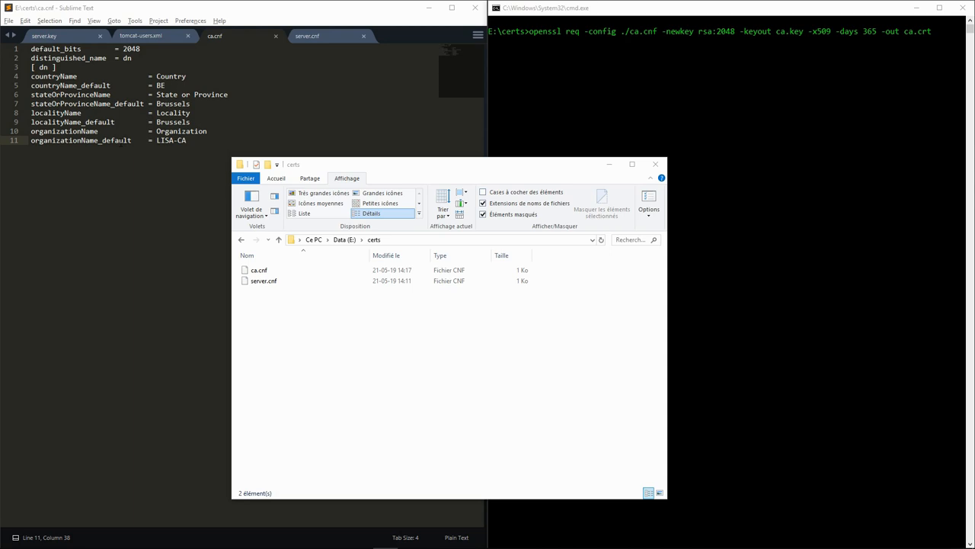
mouse_move(670, 60)
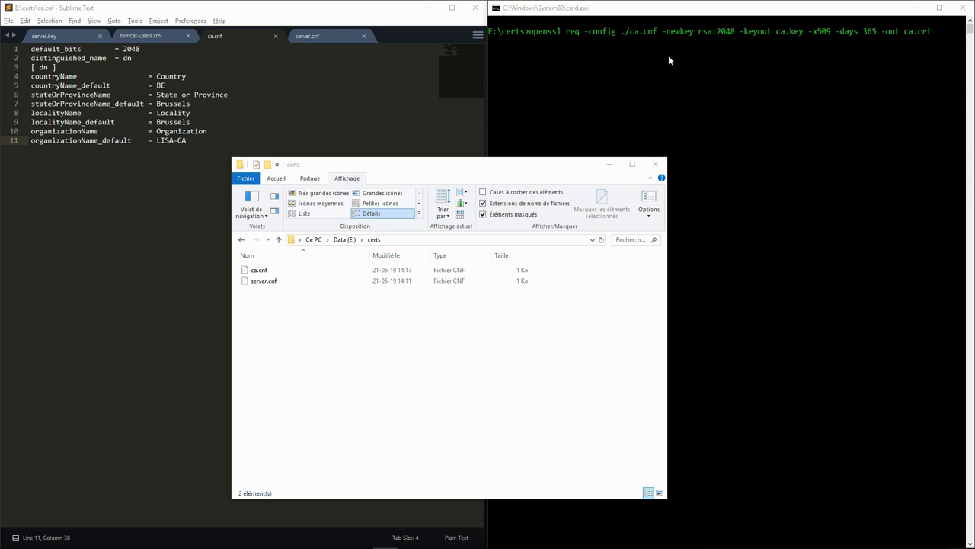
- Run openssl req -x509 to create ca.key and ca.crt, entering the pass phrase and accepting DN defaults
left_click(571, 37)
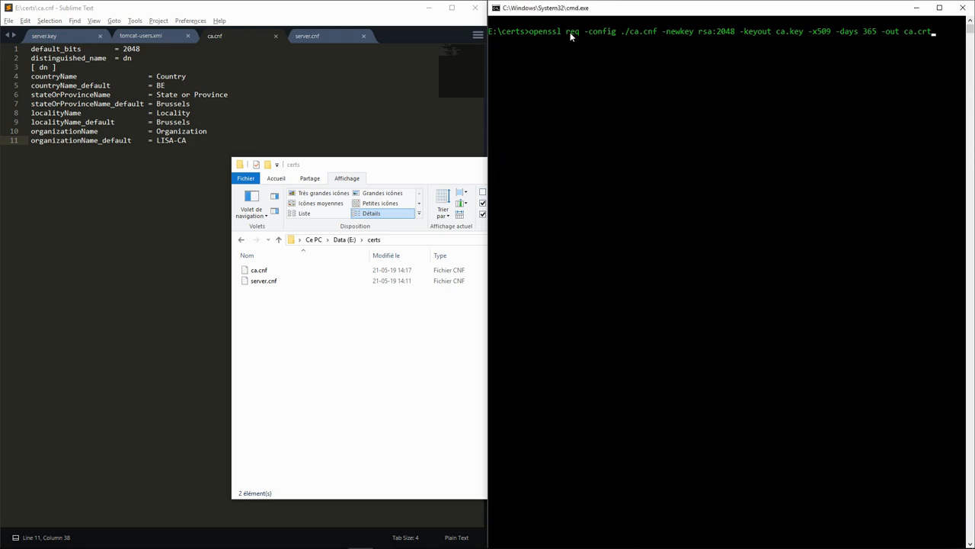
mouse_move(575, 40)
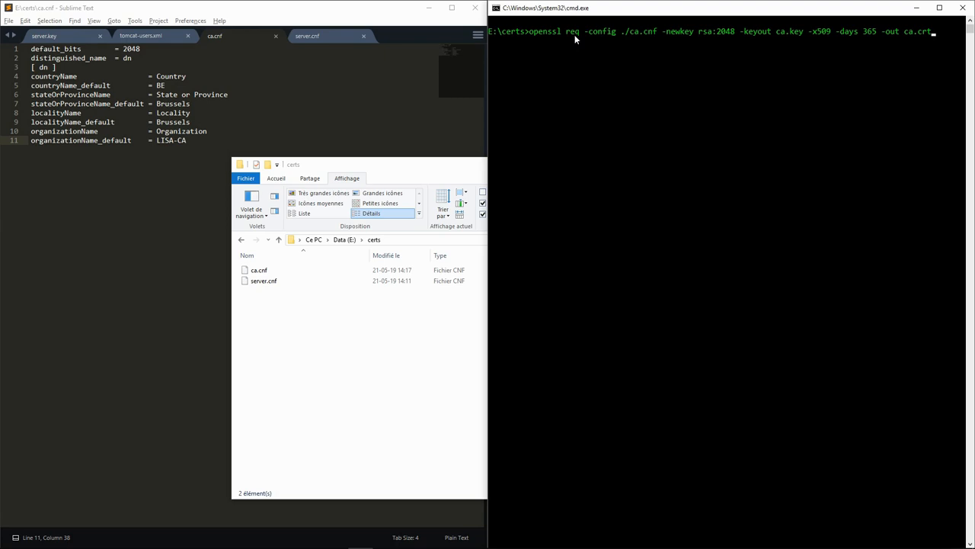
mouse_move(633, 40)
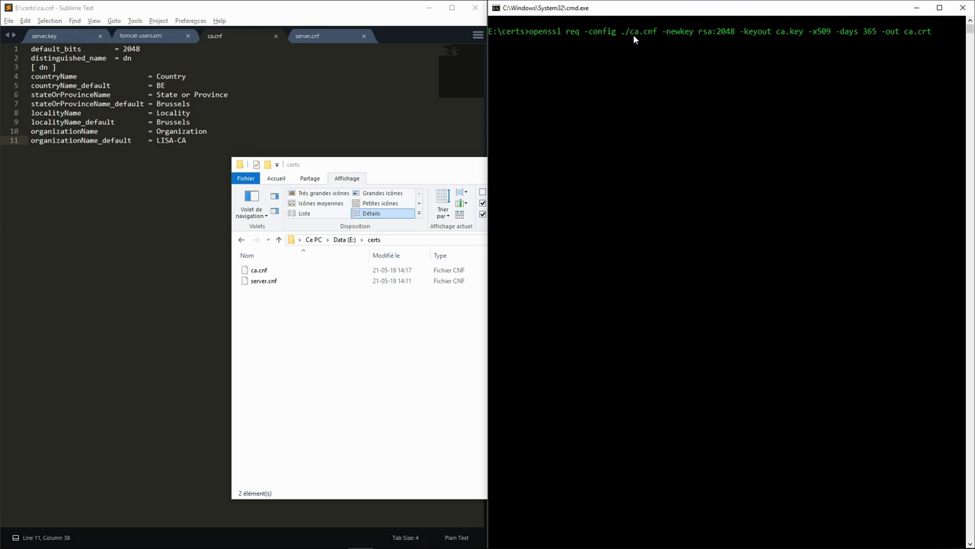
mouse_move(695, 41)
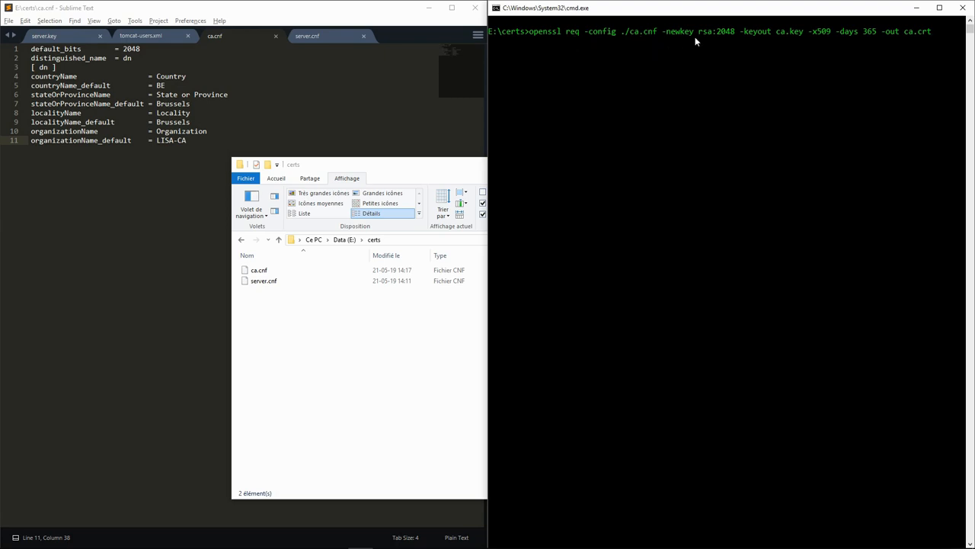
mouse_move(724, 37)
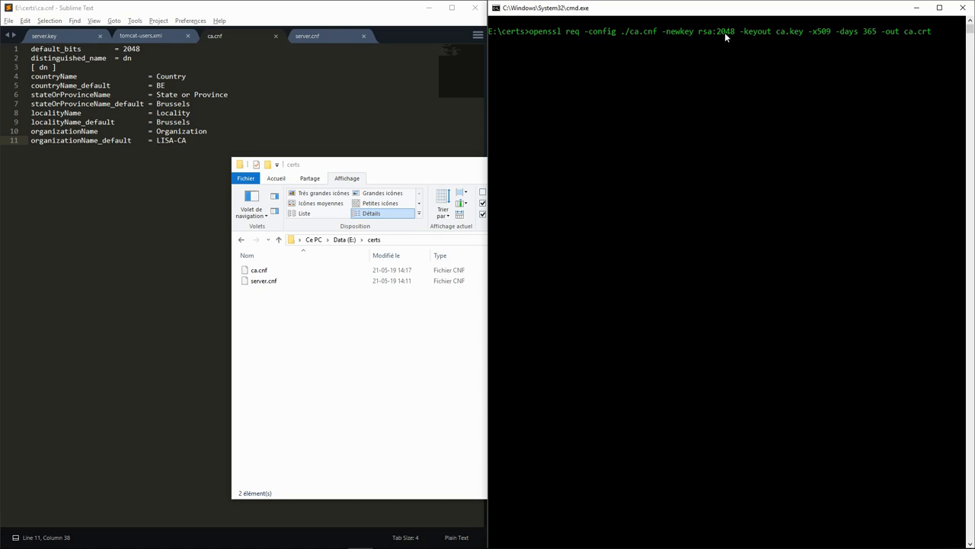
mouse_move(734, 36)
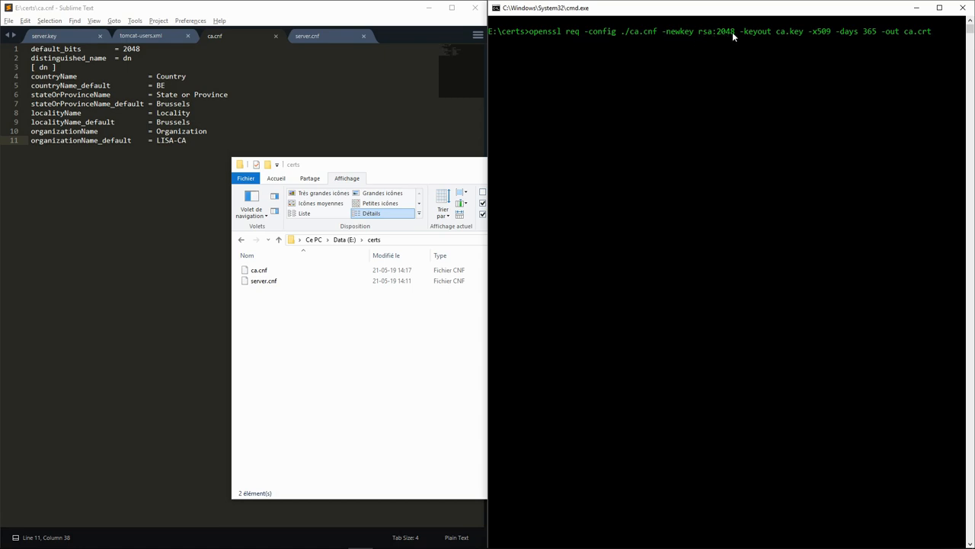
mouse_move(764, 39)
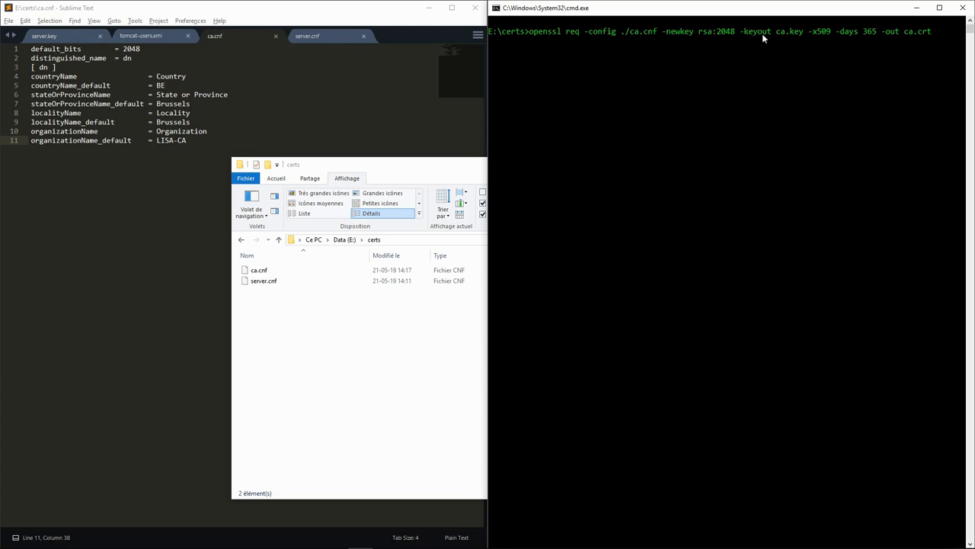
mouse_move(799, 39)
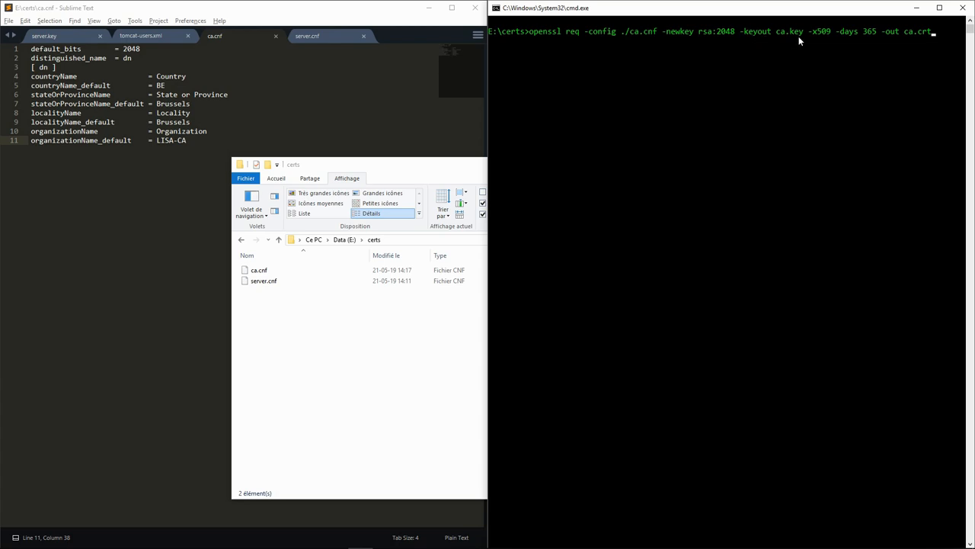
mouse_move(815, 40)
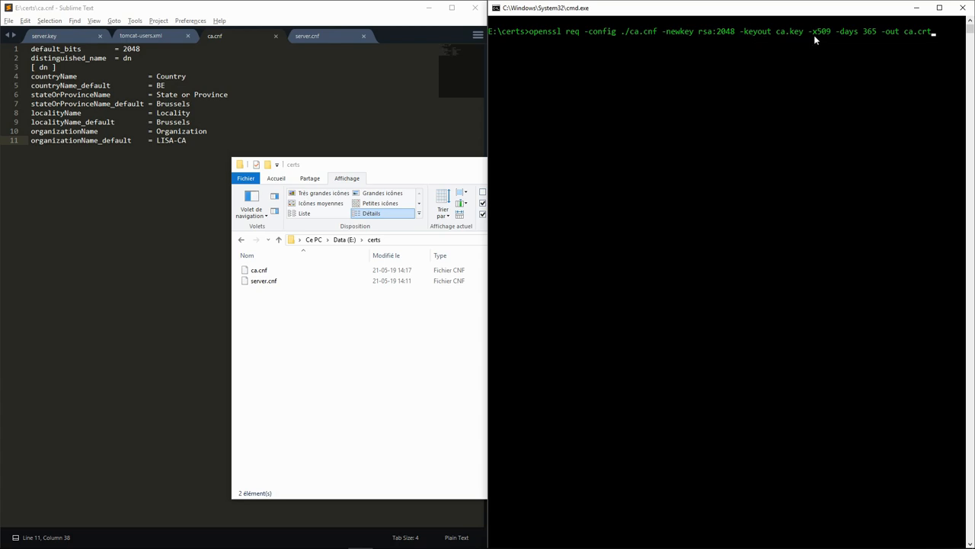
mouse_move(823, 38)
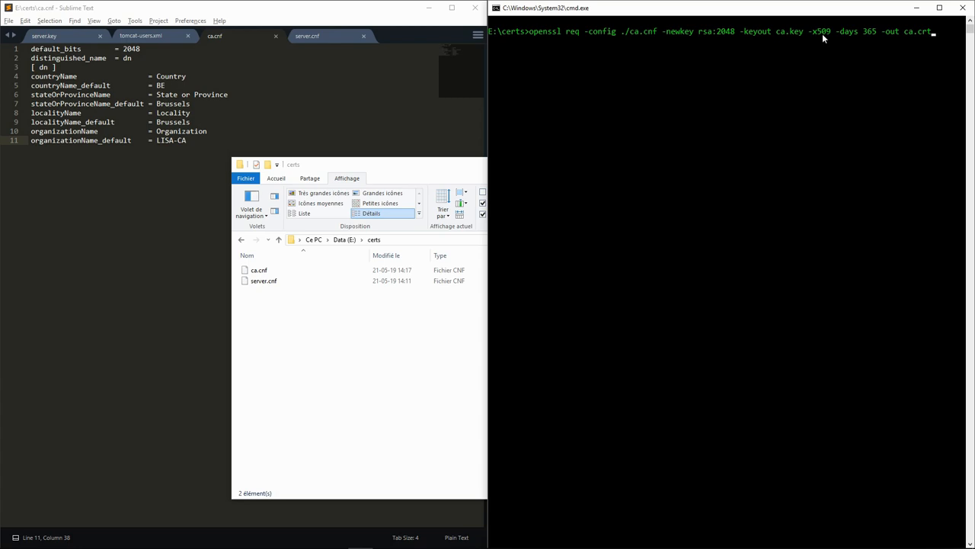
mouse_move(850, 35)
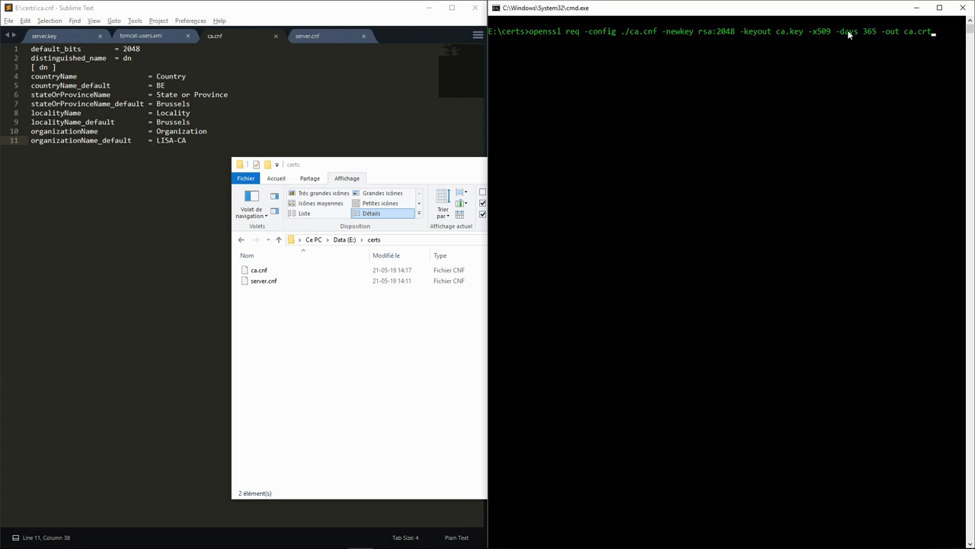
mouse_move(881, 35)
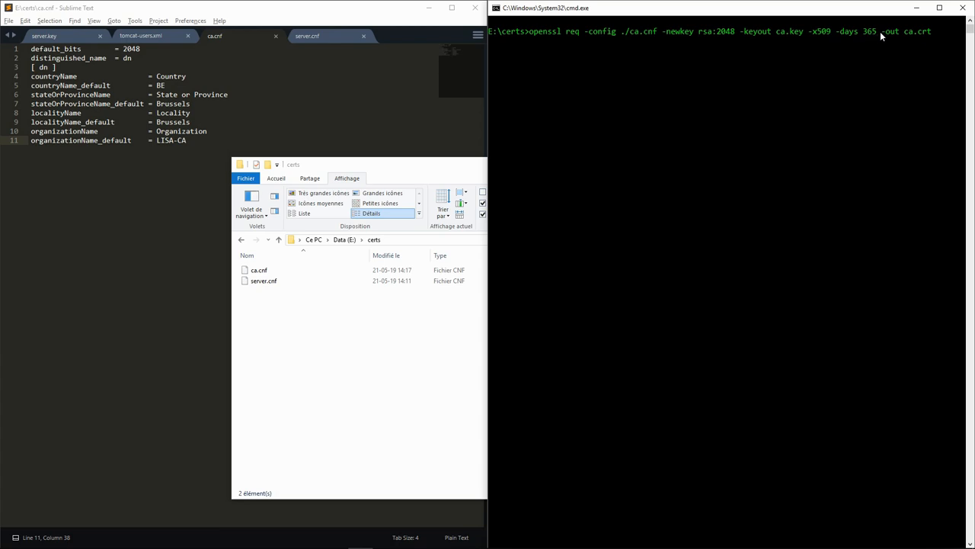
mouse_move(944, 37)
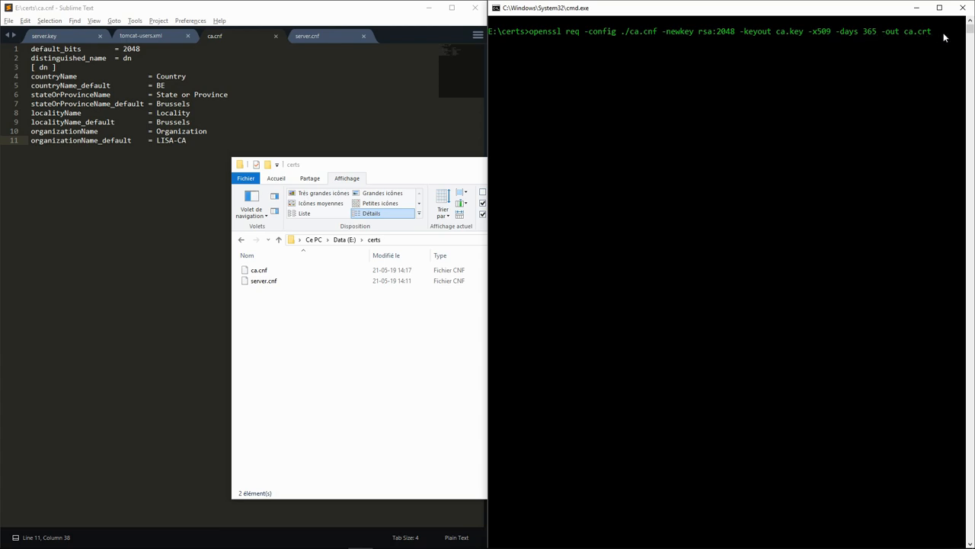
key("Return")
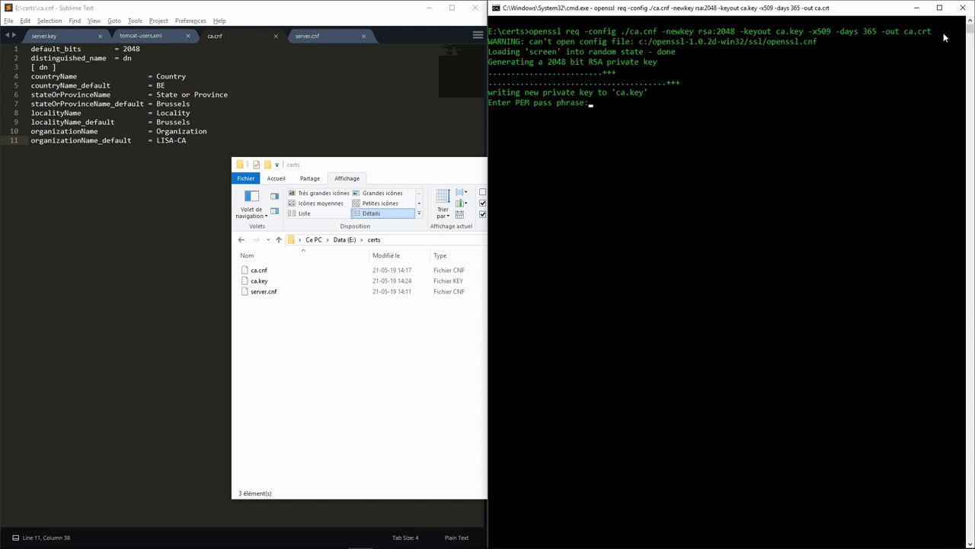
key("Return")
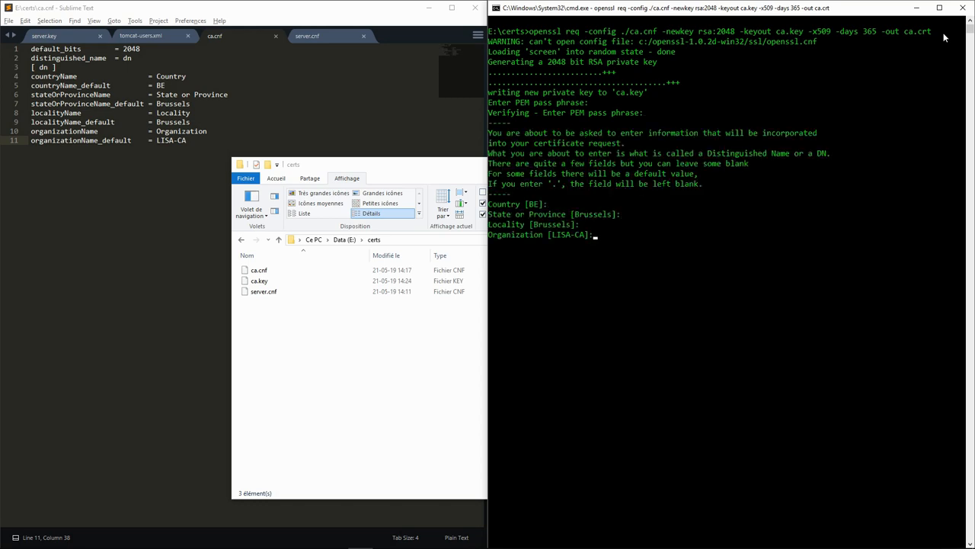
key("Return")
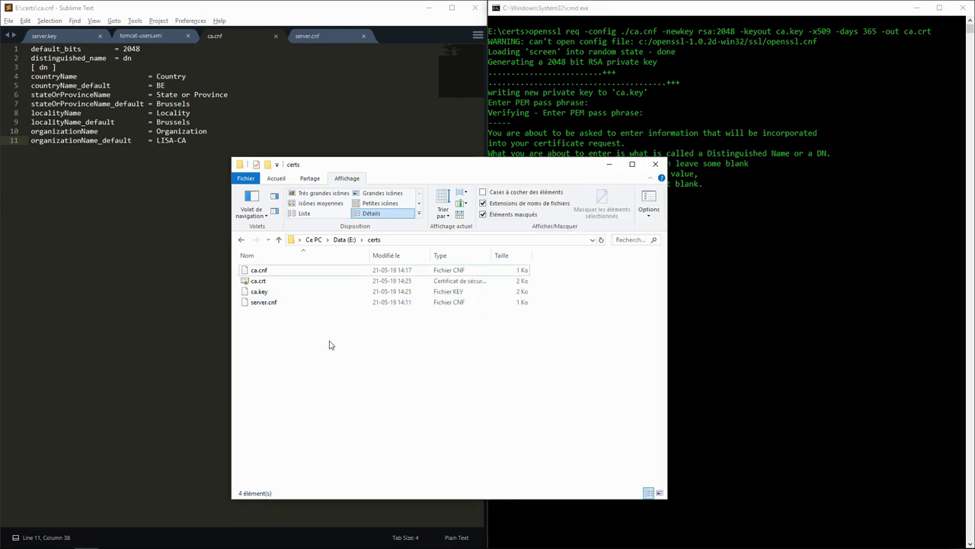
mouse_move(332, 330)
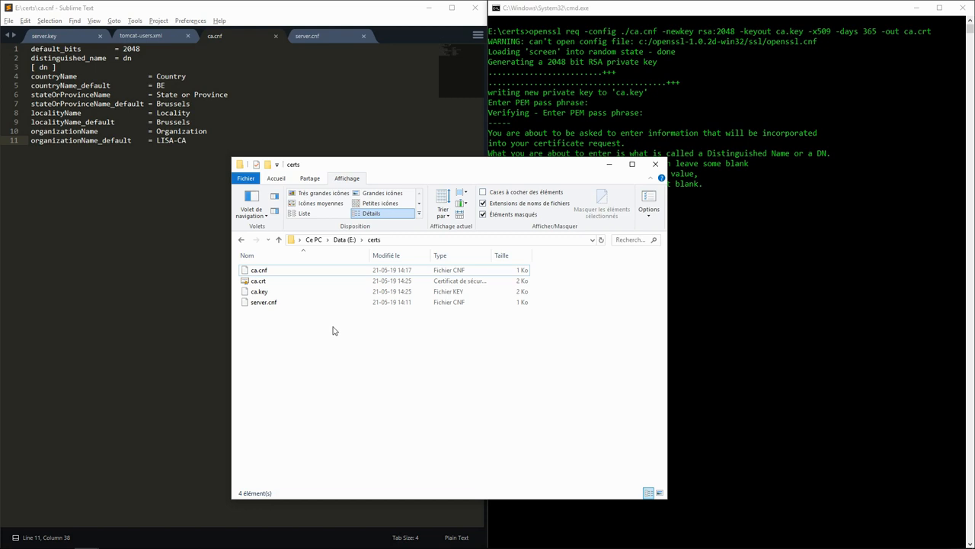
- Open ca.key from the certs folder in Sublime Text to view the encrypted key
left_click(258, 281)
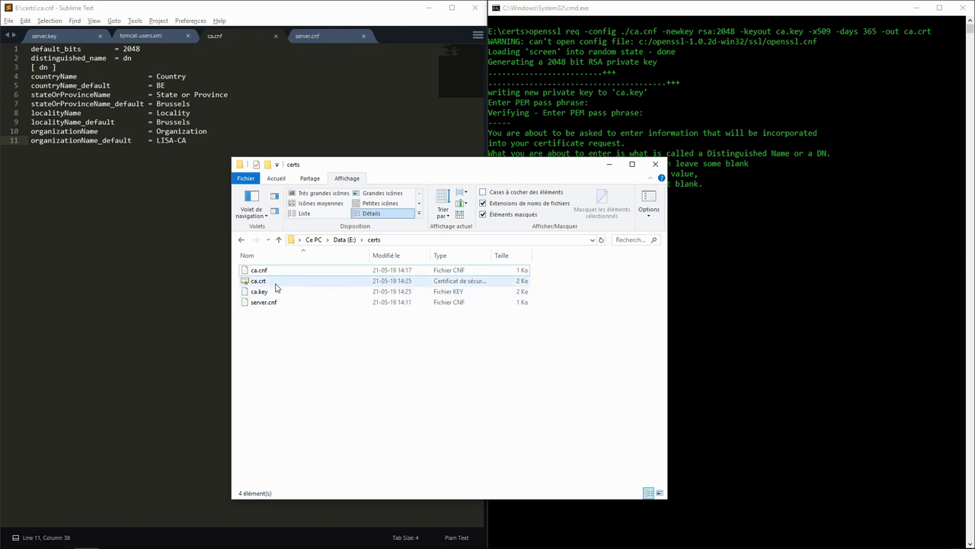
left_click(260, 291)
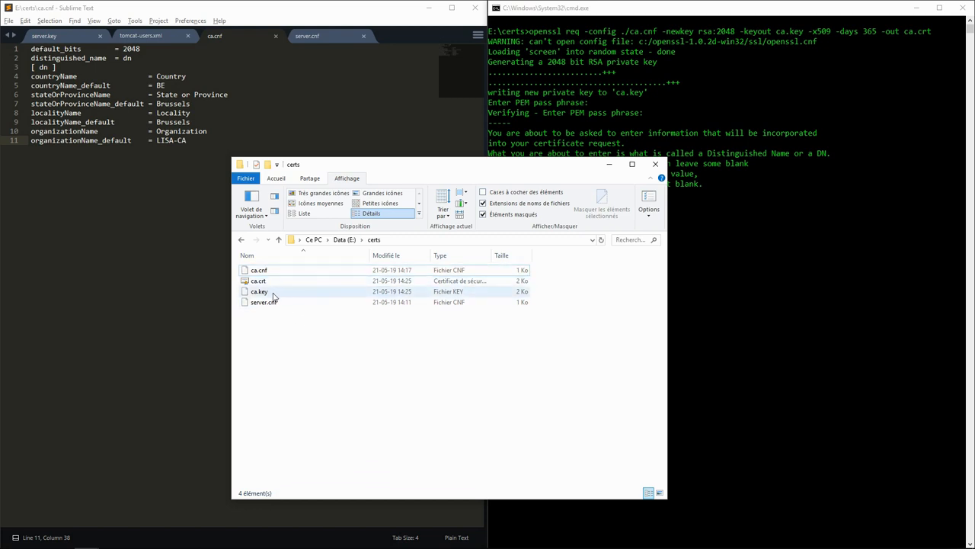
mouse_move(263, 302)
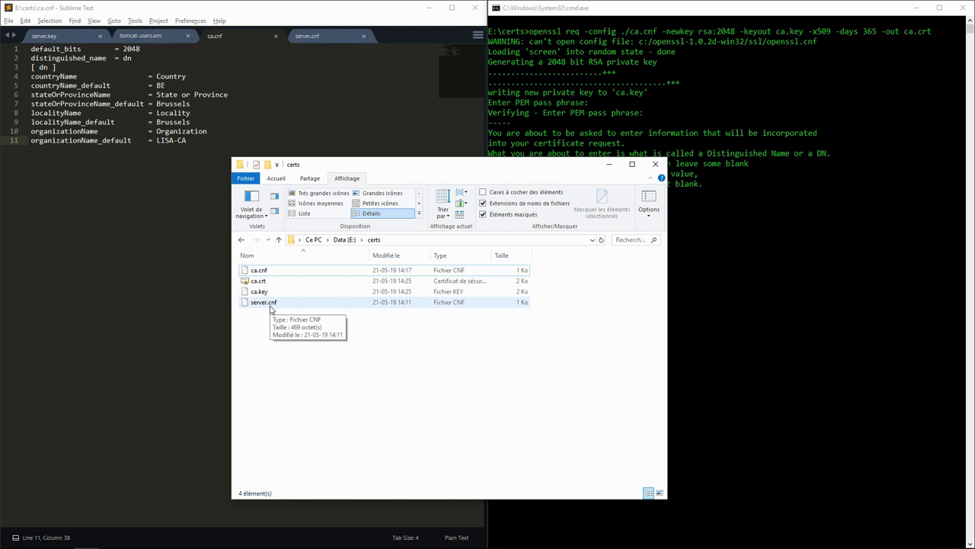
mouse_move(262, 291)
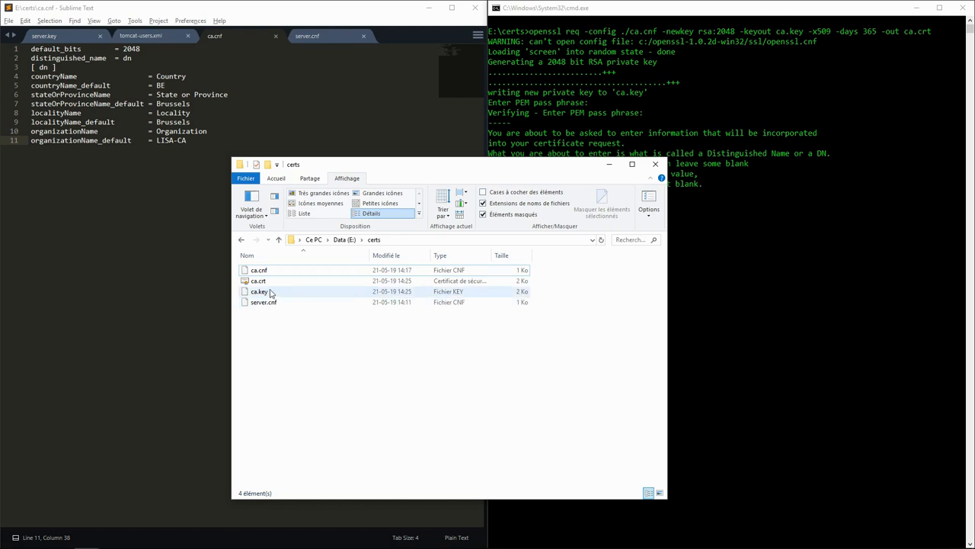
left_click(260, 291)
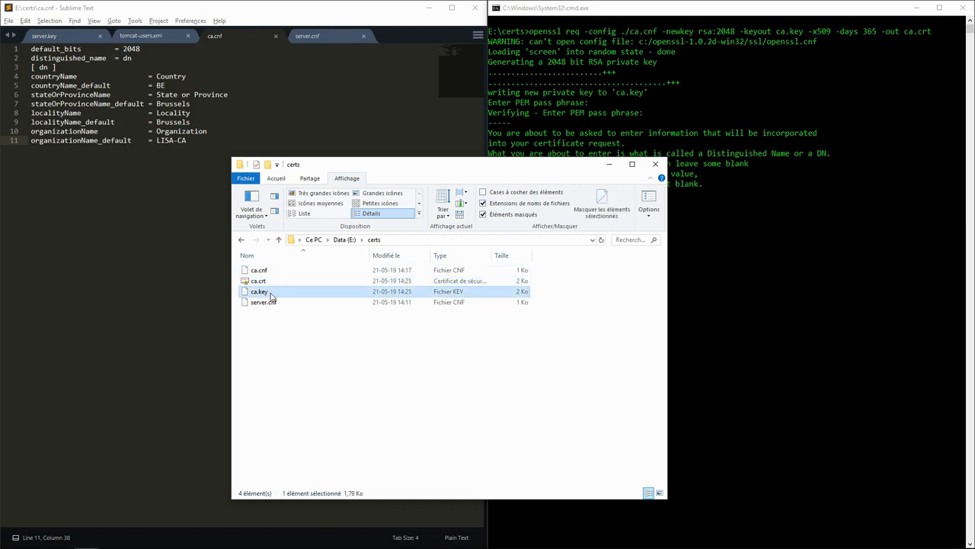
right_click(259, 291)
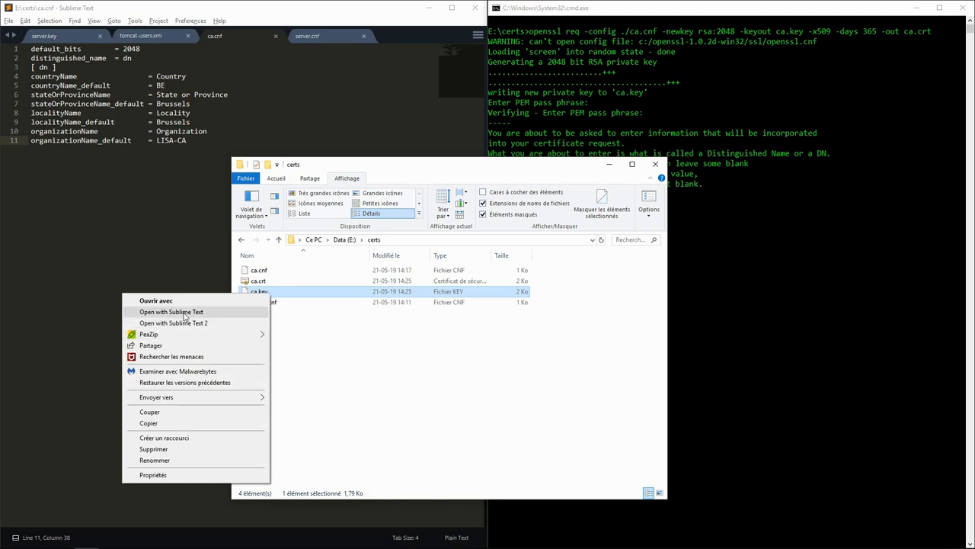
left_click(171, 312)
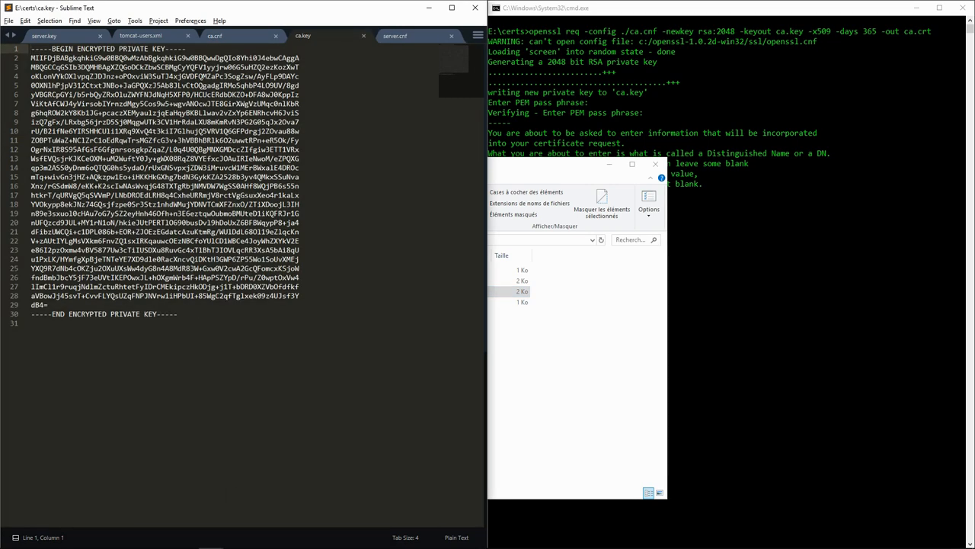
mouse_move(577, 395)
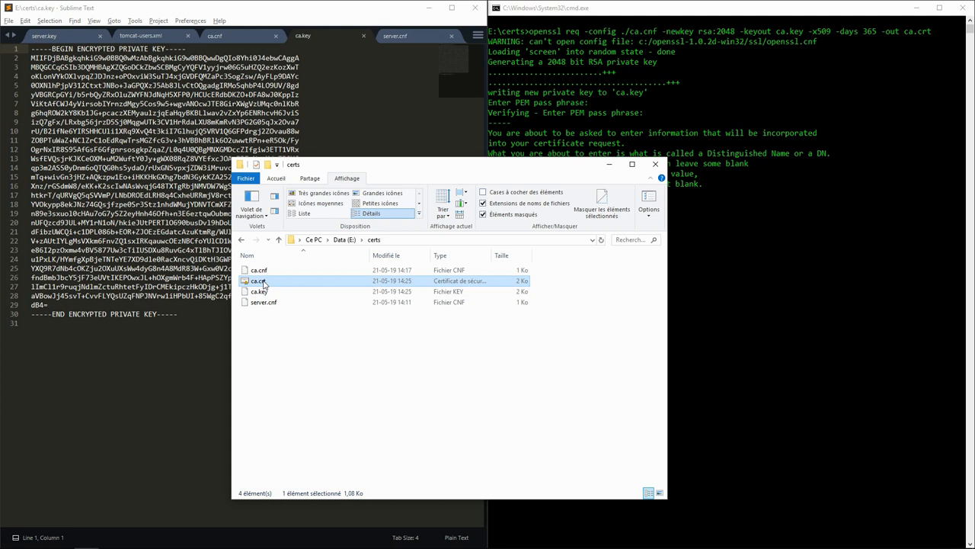
- Open ca.crt and inspect the Émetteur field on its Détails tab
double_click(259, 280)
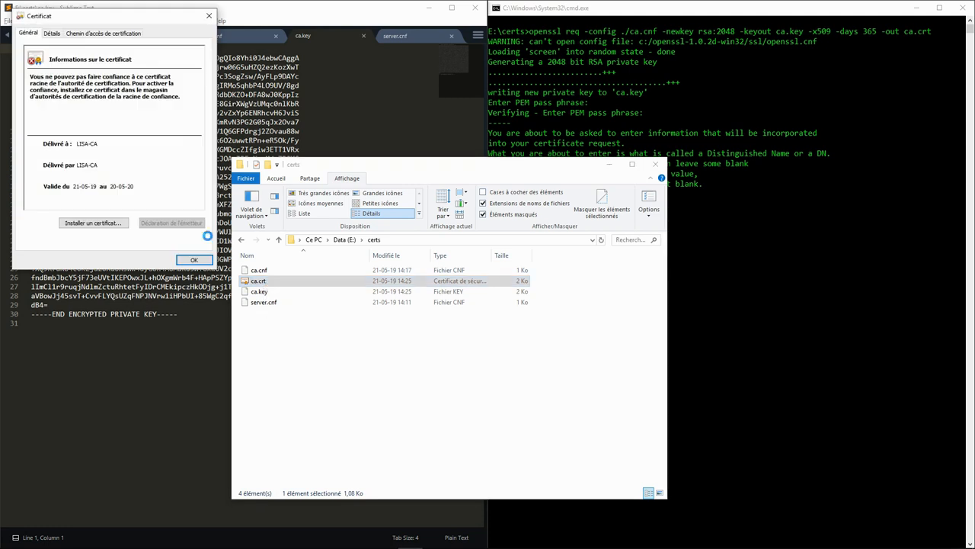
left_click(51, 33)
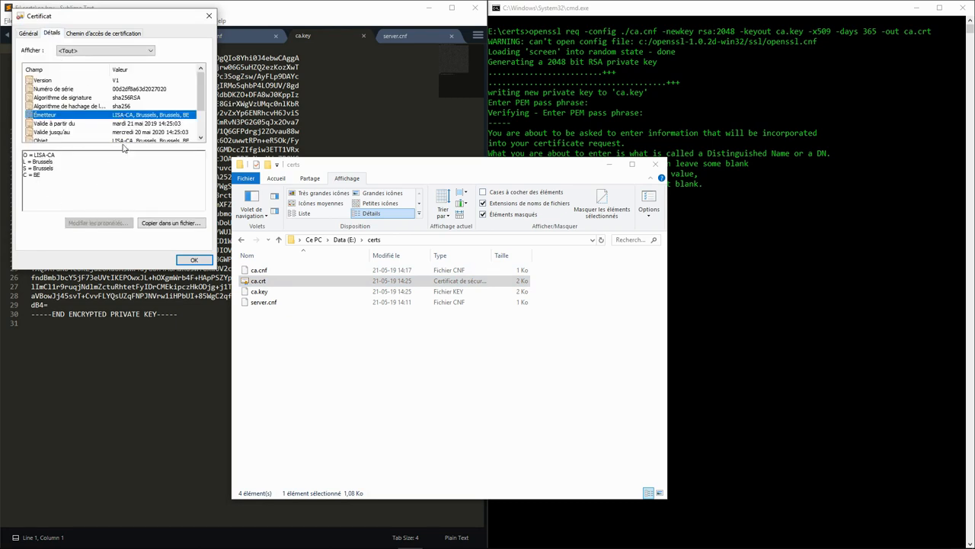
left_click(68, 105)
type("openssl genrsa -out server.key 2048")
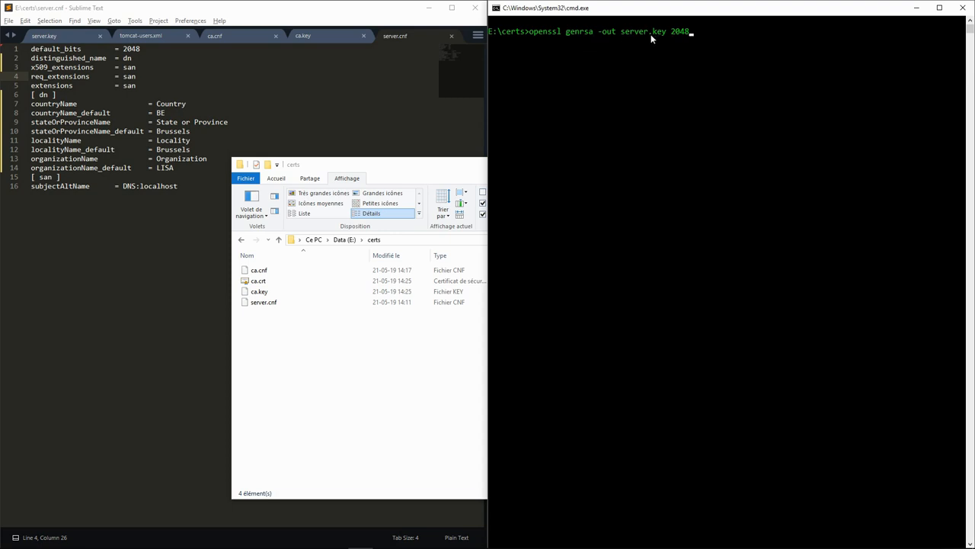
mouse_move(710, 41)
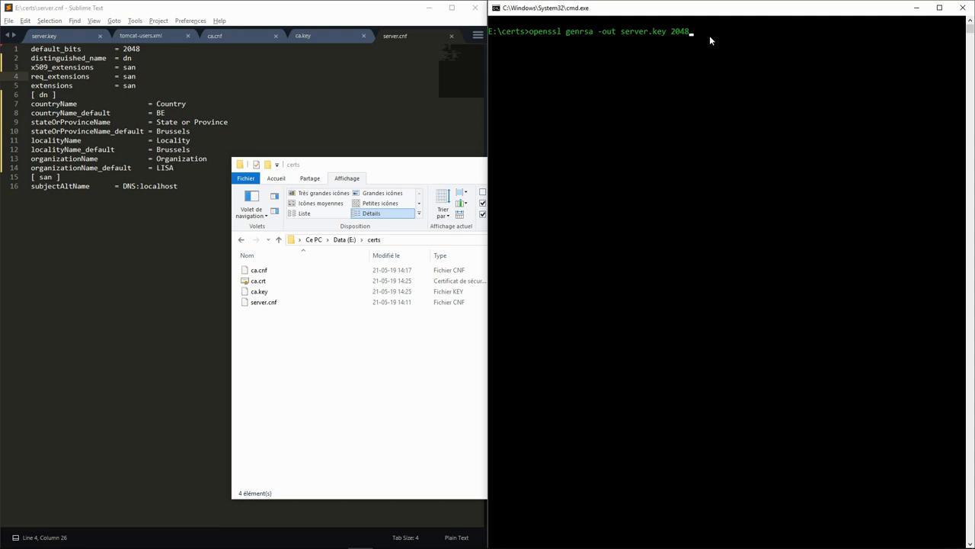
- Run openssl genrsa -out server.key 2048 to create the 2048-bit server key
key("Return")
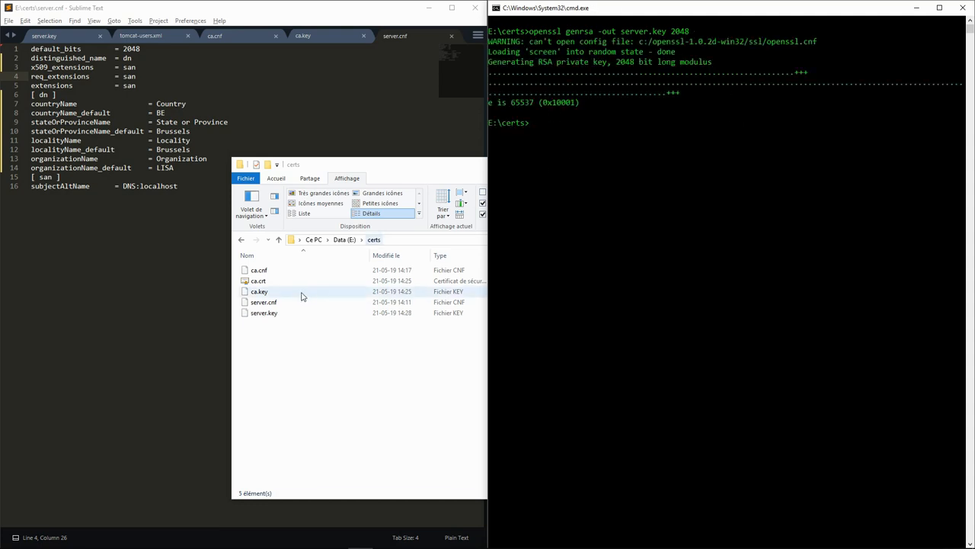
- Highlight subjectAltName and localhost in server.cnf's [ san ] section
left_click(263, 312)
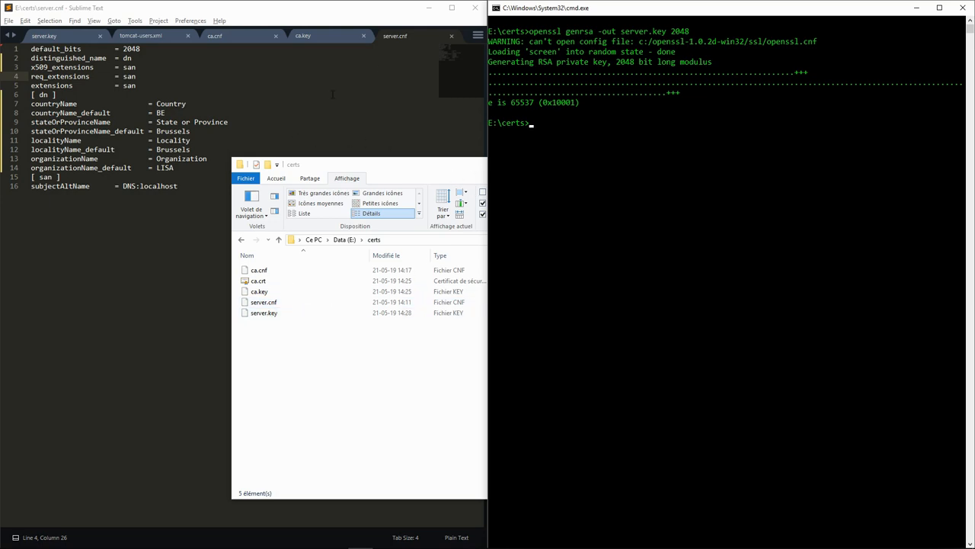
mouse_move(296, 94)
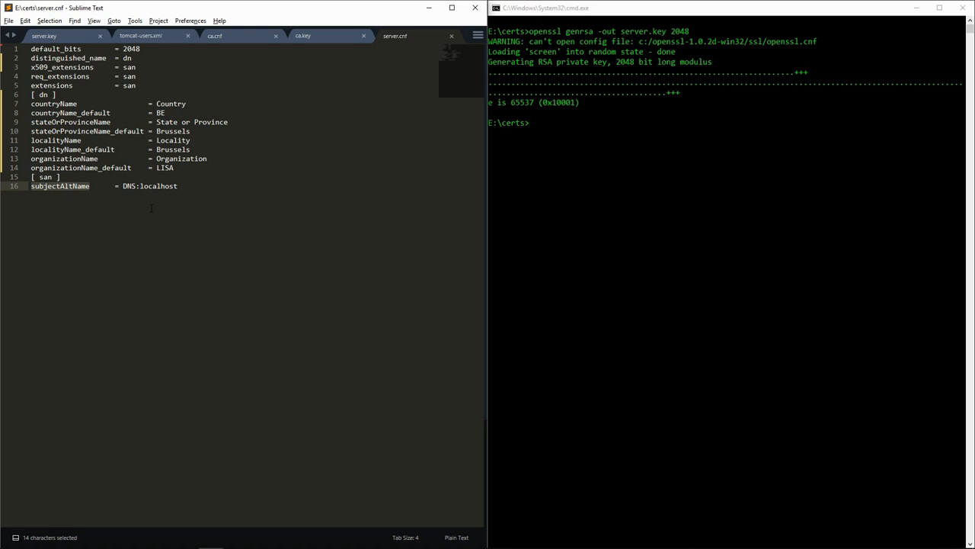
left_click(178, 186)
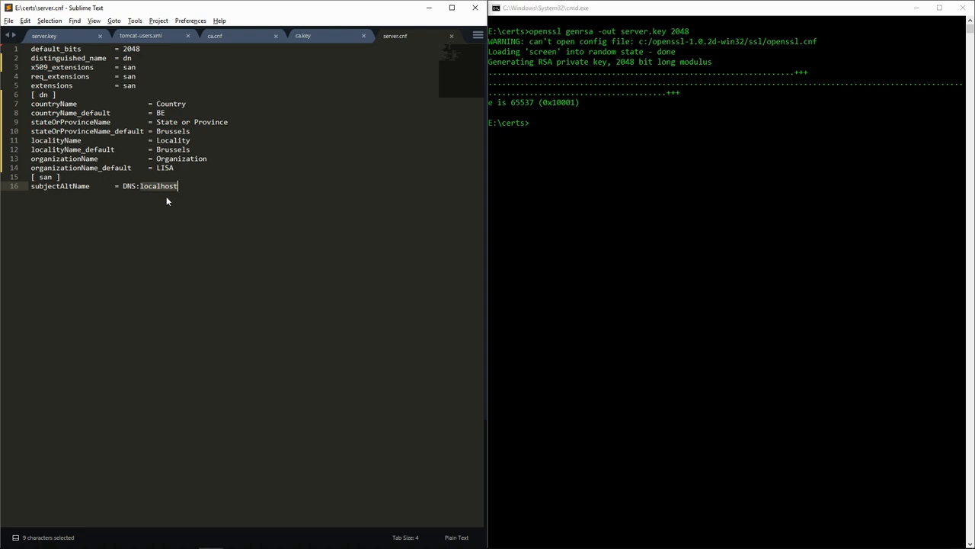
left_click(602, 183)
type("openssl req -config server.cnf -new -key server.key -out server.csr")
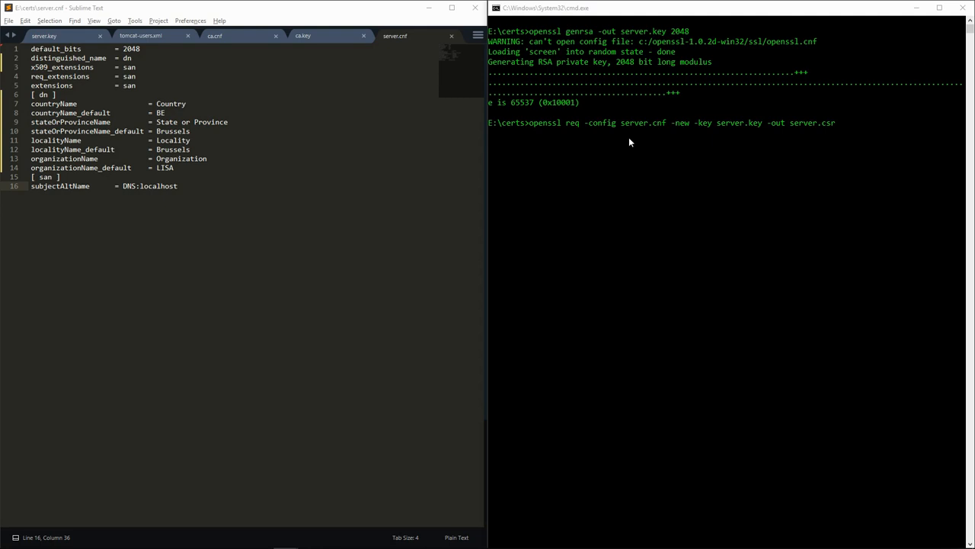
mouse_move(738, 132)
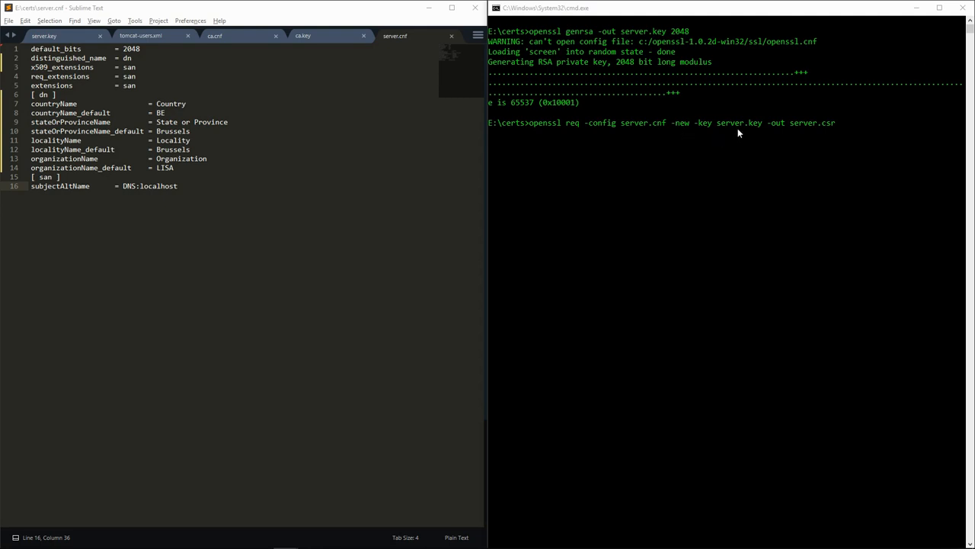
mouse_move(793, 132)
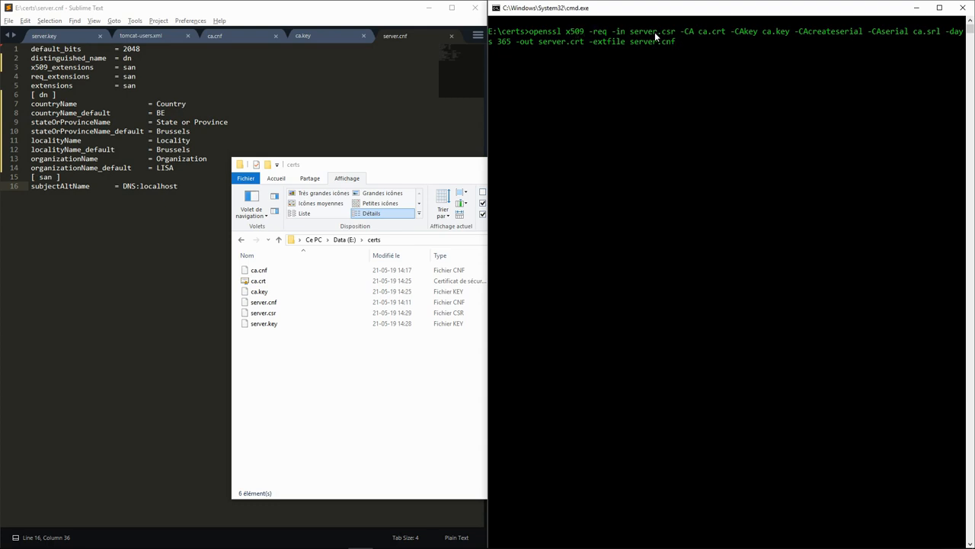
mouse_move(723, 35)
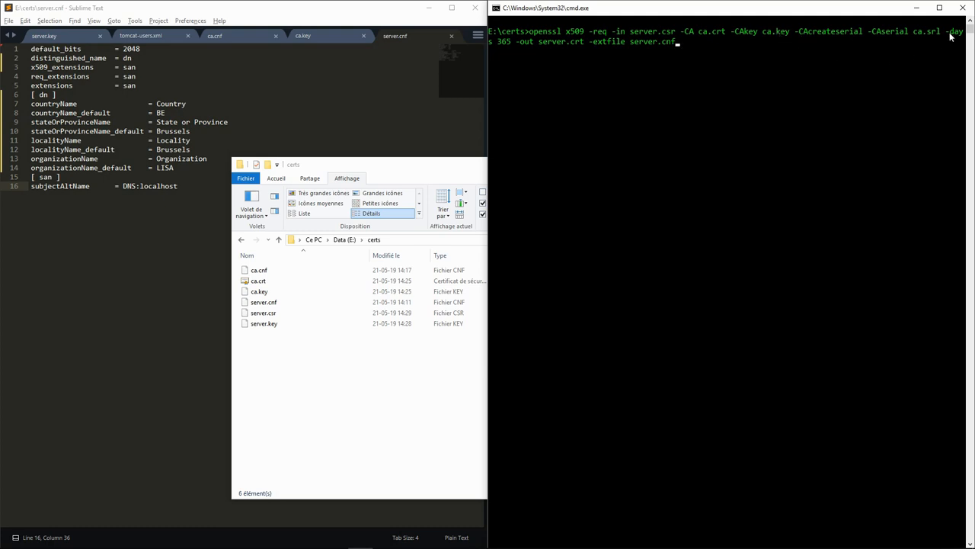
mouse_move(583, 54)
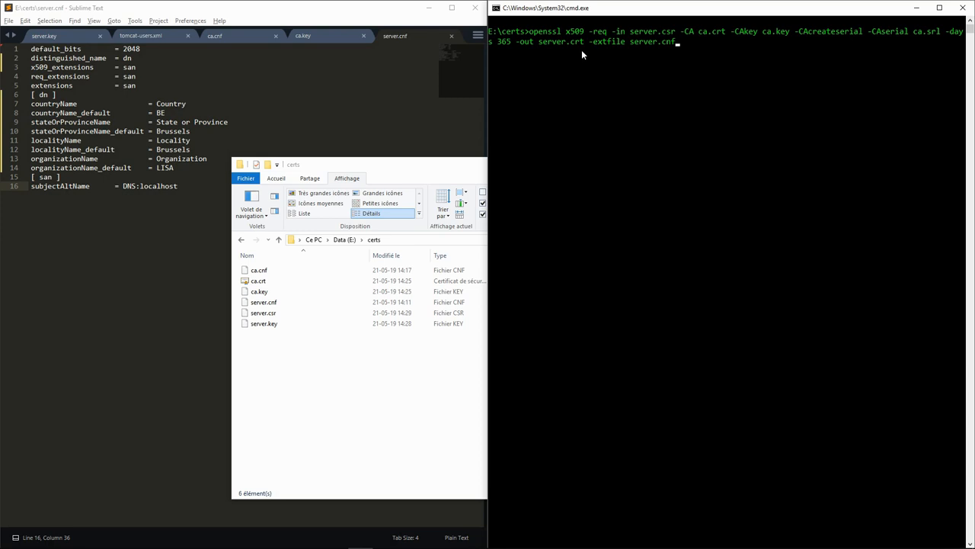
mouse_move(576, 47)
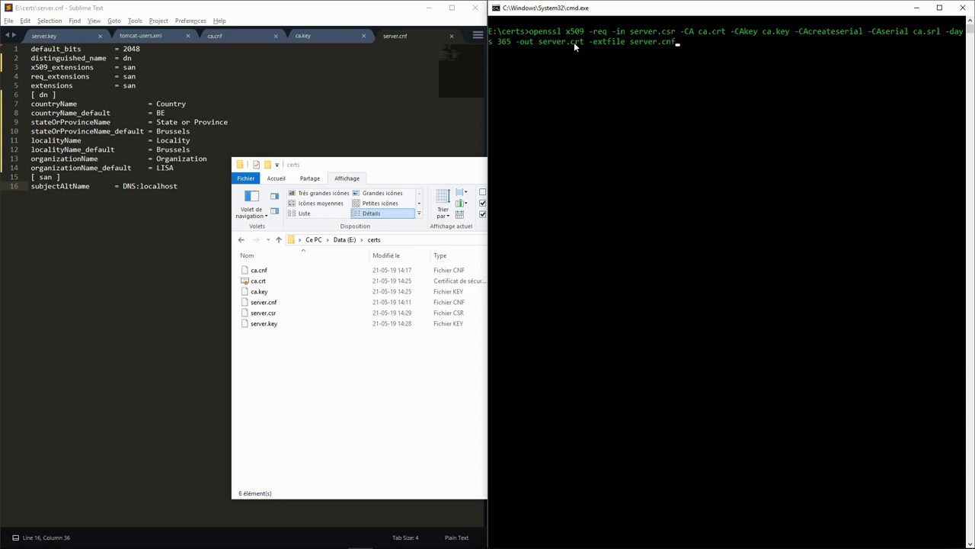
mouse_move(664, 60)
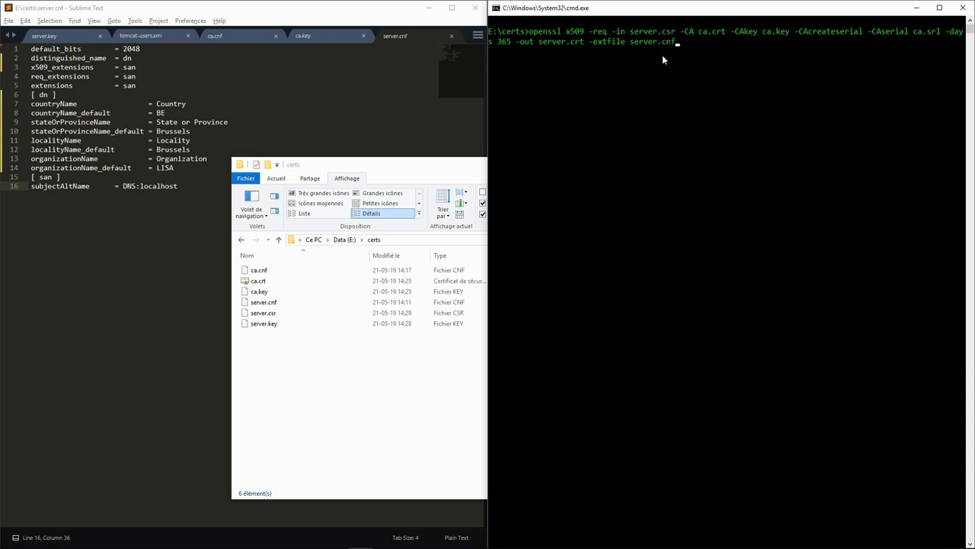
mouse_move(651, 41)
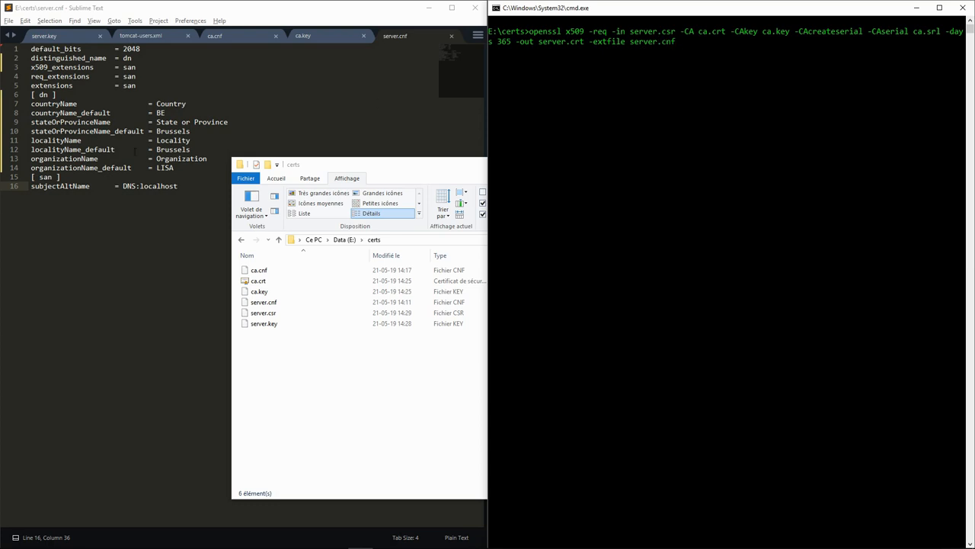
mouse_move(410, 157)
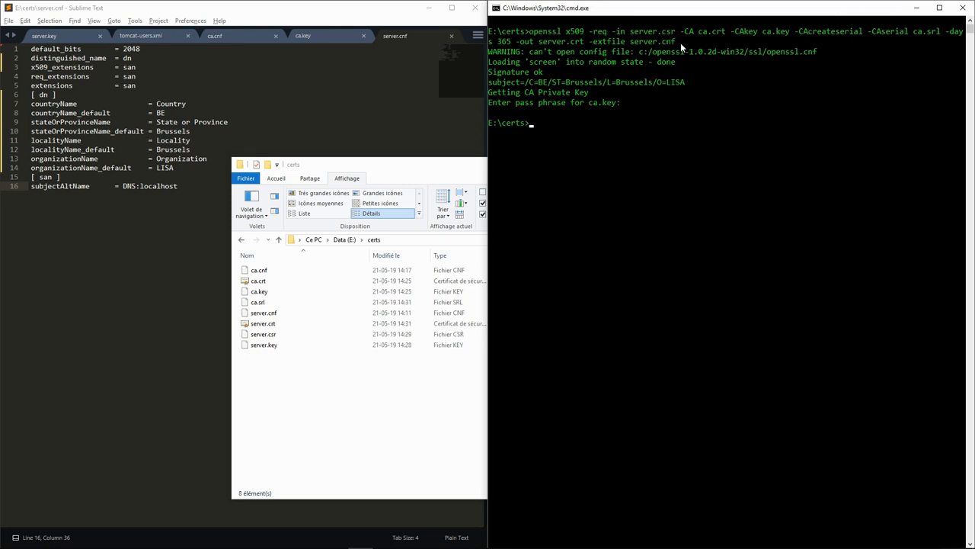
- Open server.crt from the certs folder and reposition its certificate window to read the details
left_click(263, 323)
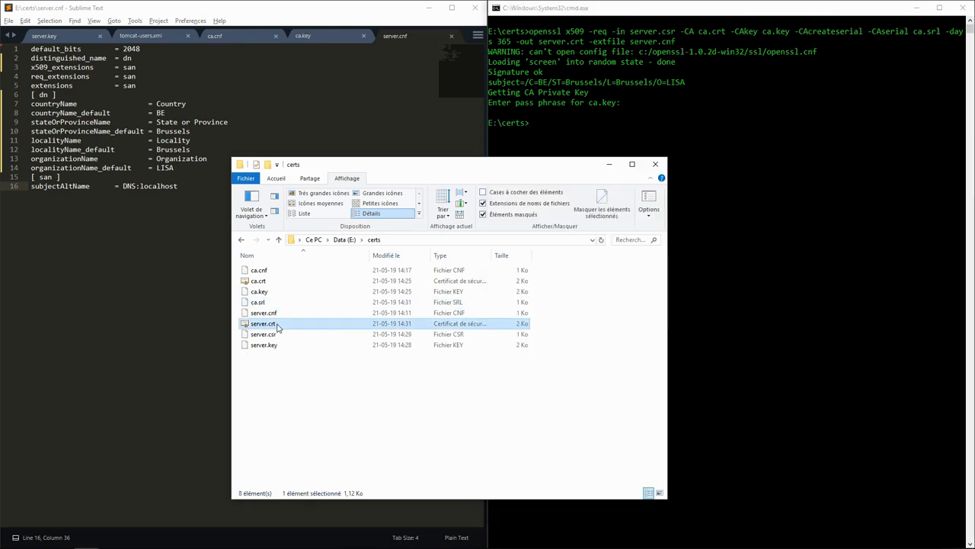
double_click(263, 323)
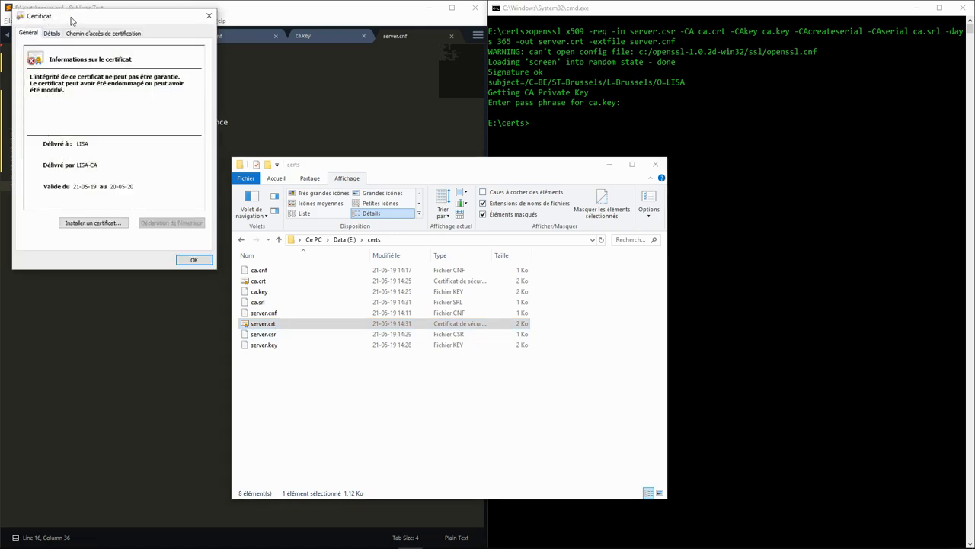
left_click_drag(114, 15, 224, 54)
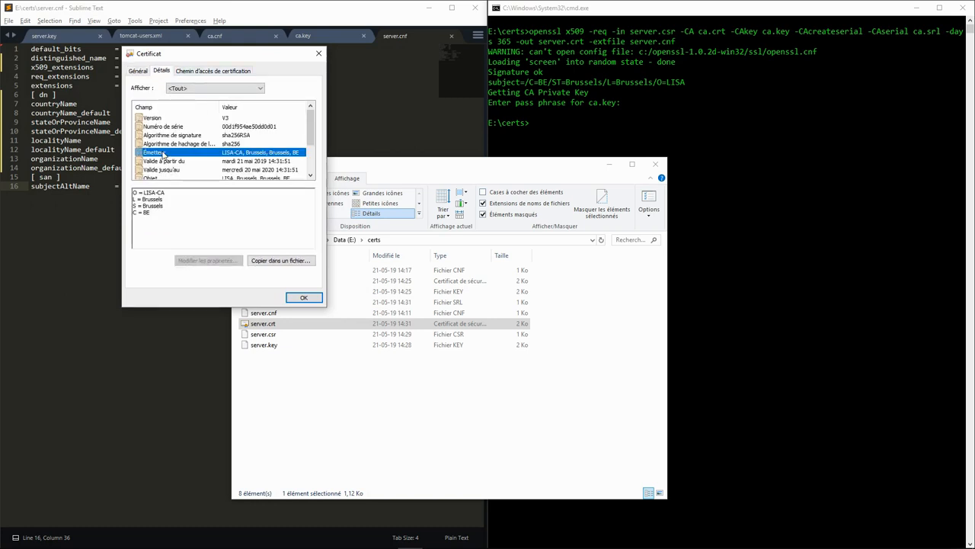
scroll("down", 3)
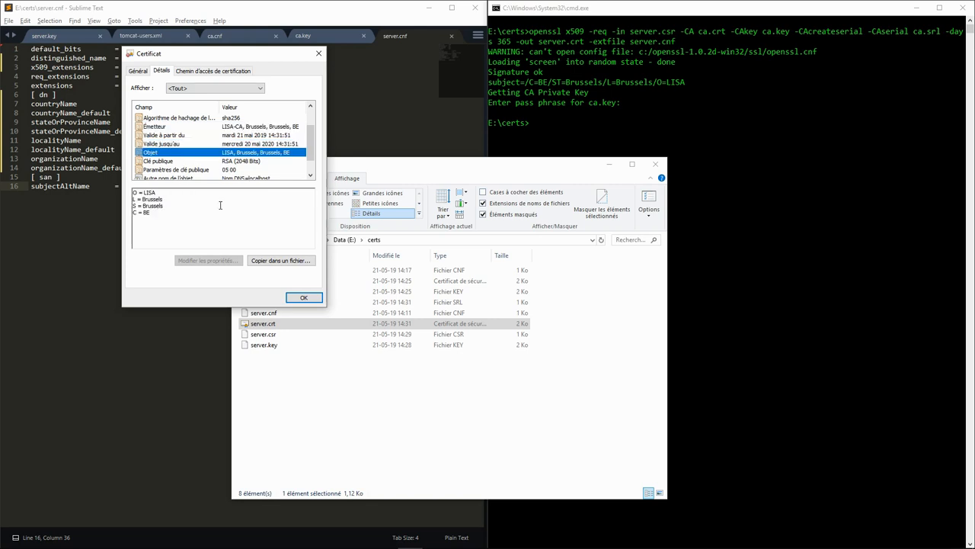
mouse_move(245, 180)
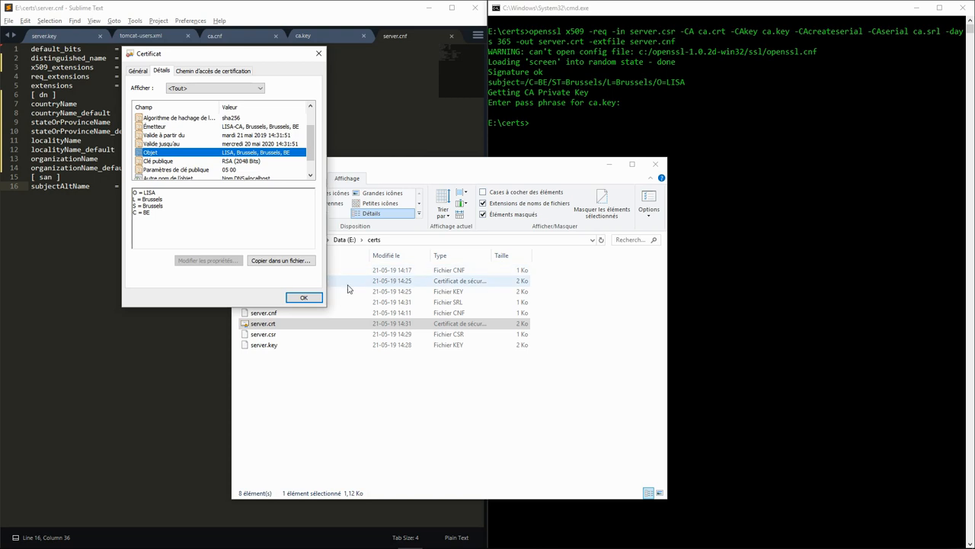
mouse_move(251, 243)
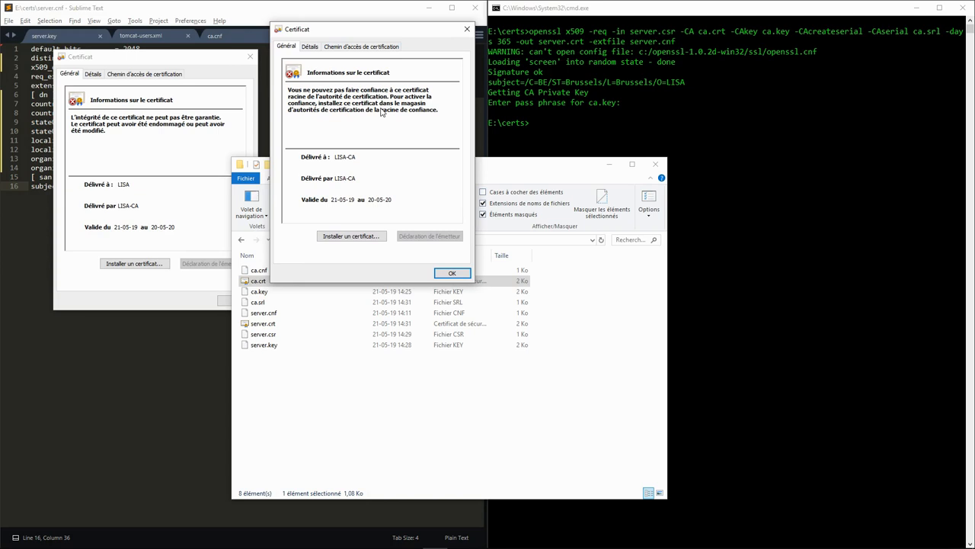
mouse_move(392, 115)
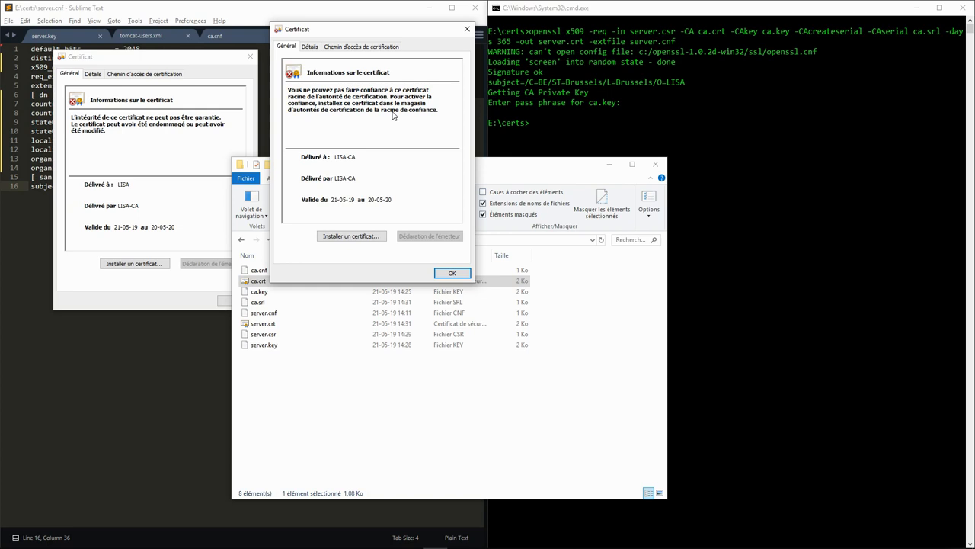
mouse_move(426, 116)
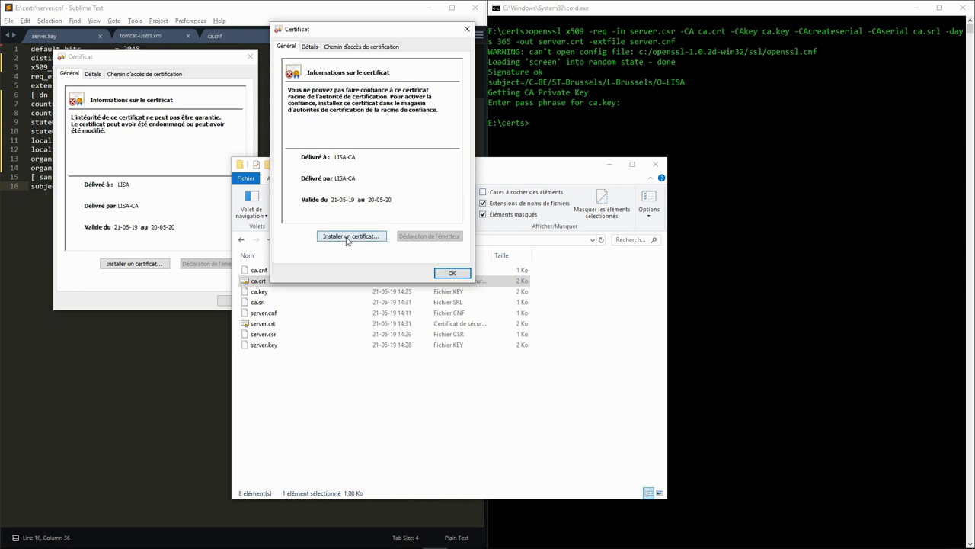
- Import LISA-CA into the Trusted Root Certification Authorities store and confirm the success message
left_click(351, 237)
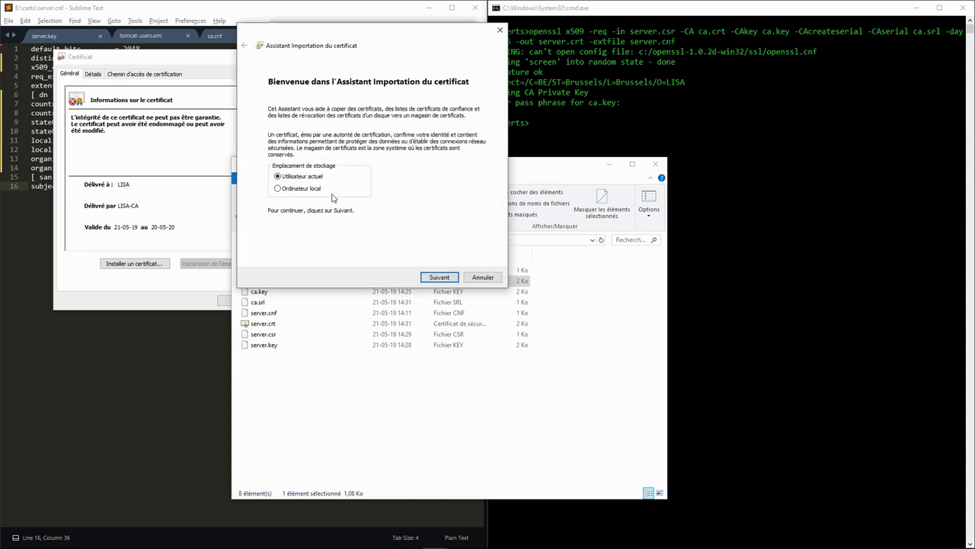
left_click(439, 276)
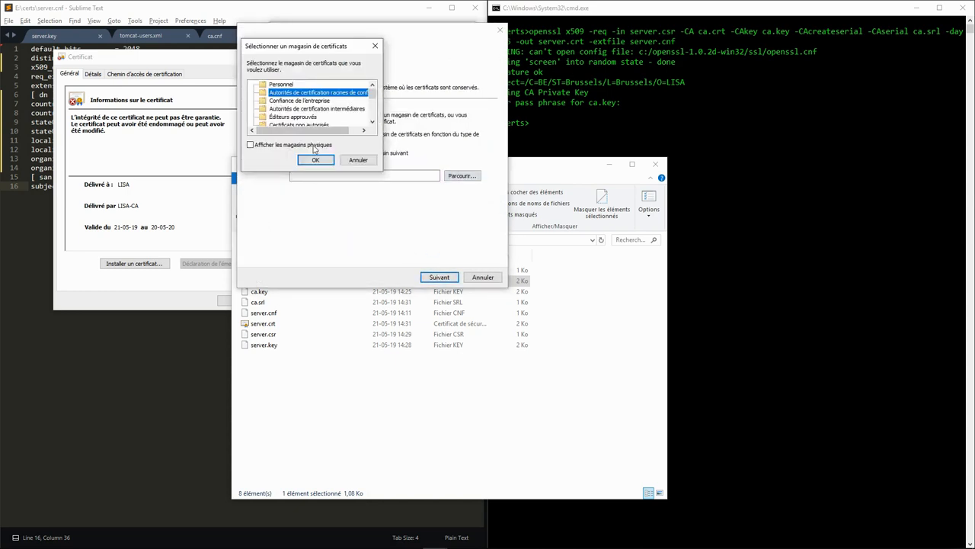
left_click(315, 160)
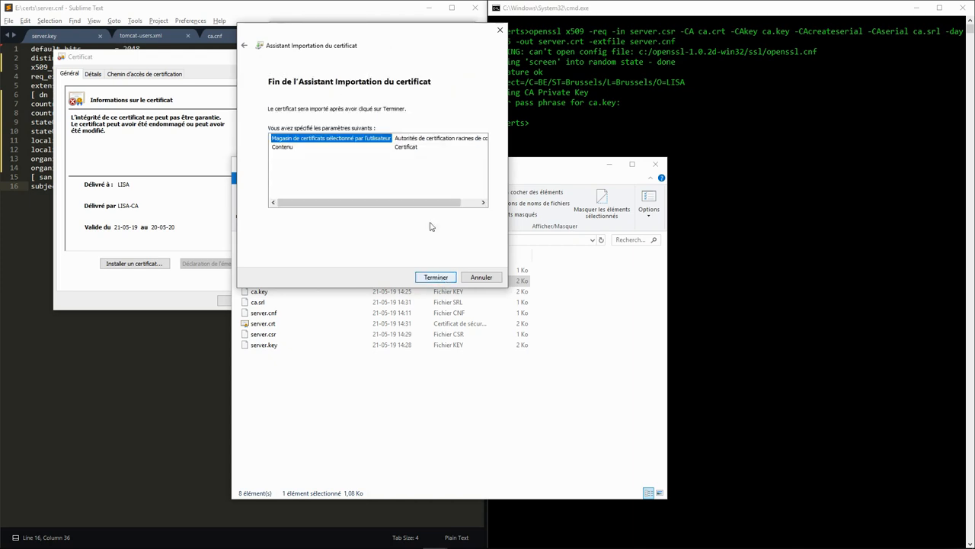
left_click(435, 276)
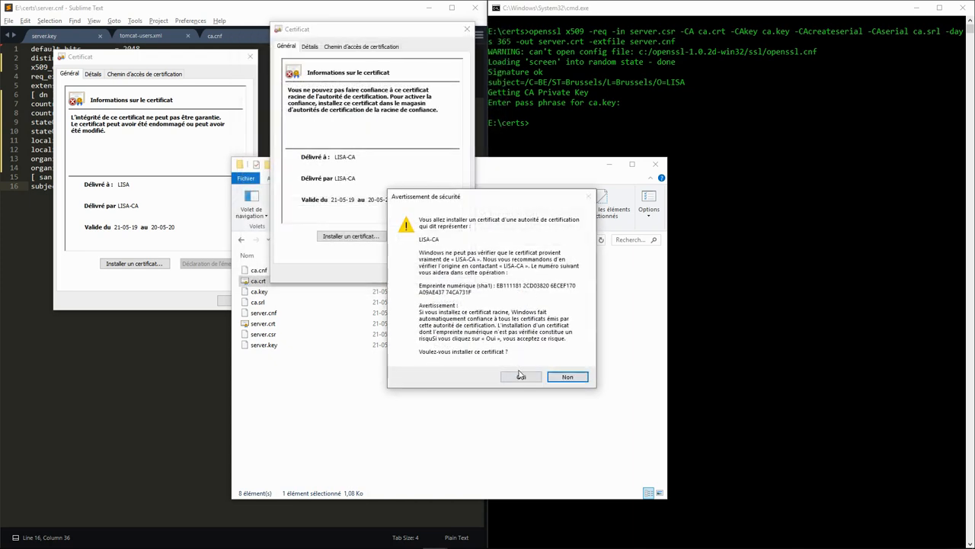
left_click(521, 377)
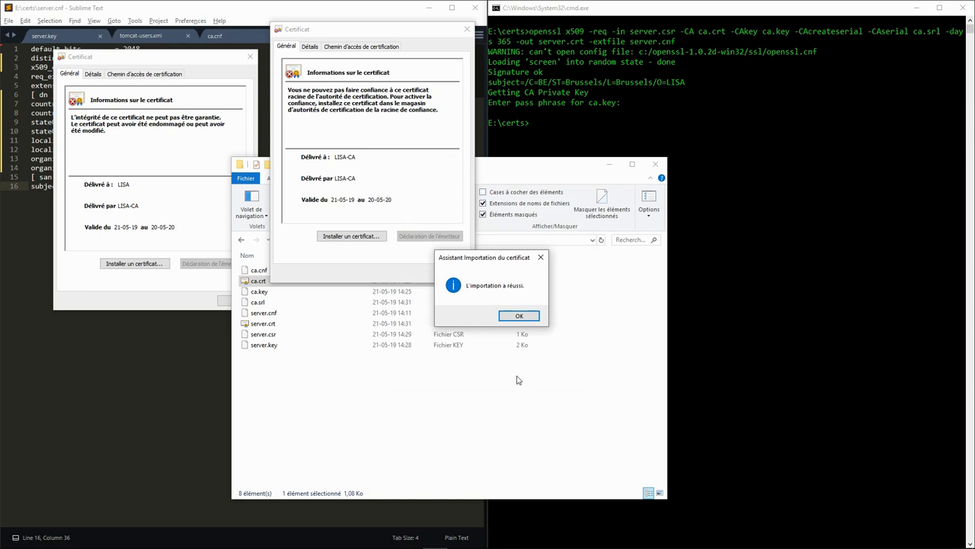
left_click(519, 316)
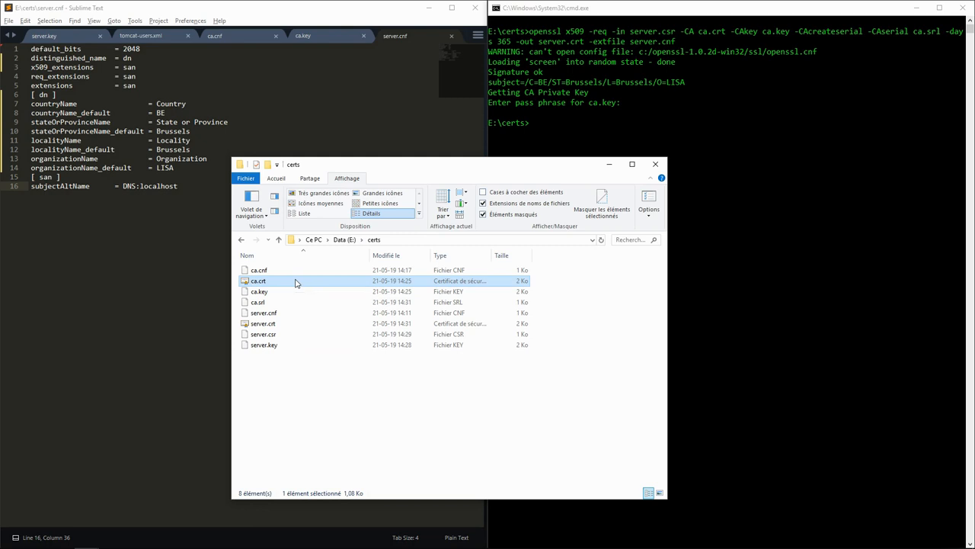
- Check server.crt's certification path, selecting LISA-CA in the chain, then close the viewer
double_click(262, 323)
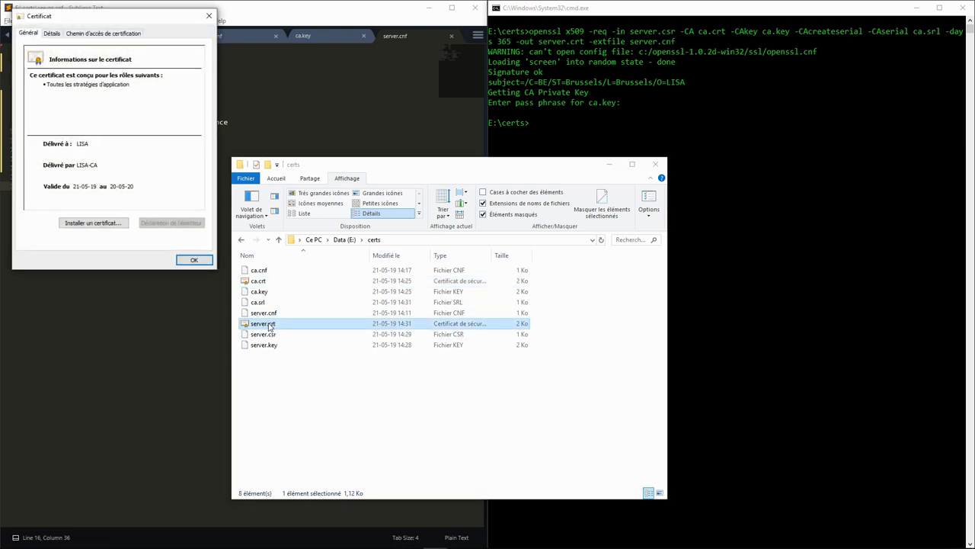
double_click(263, 323)
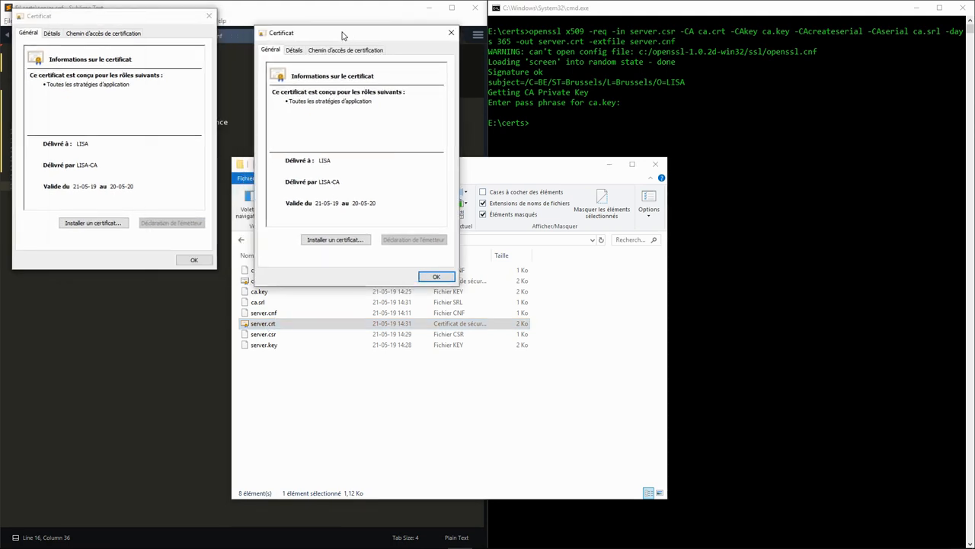
mouse_move(397, 134)
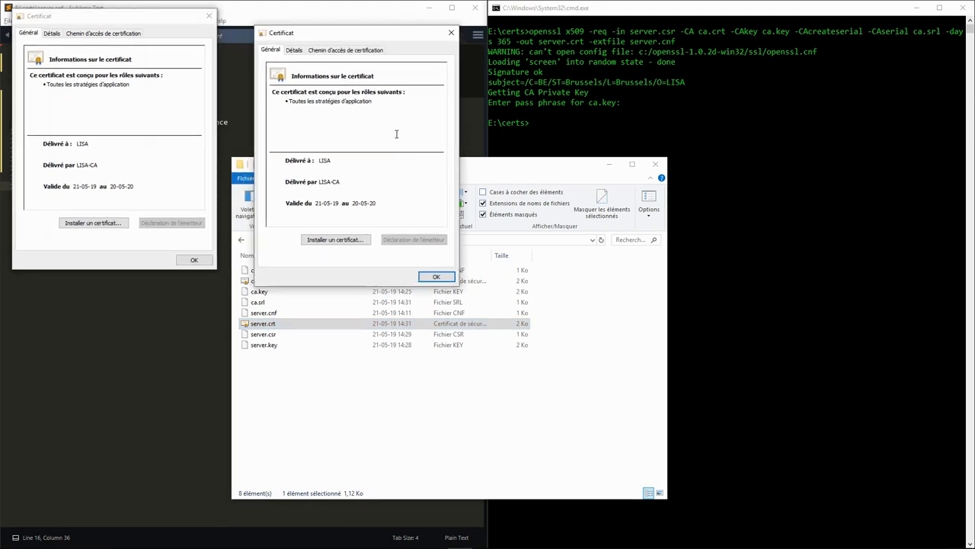
left_click(345, 49)
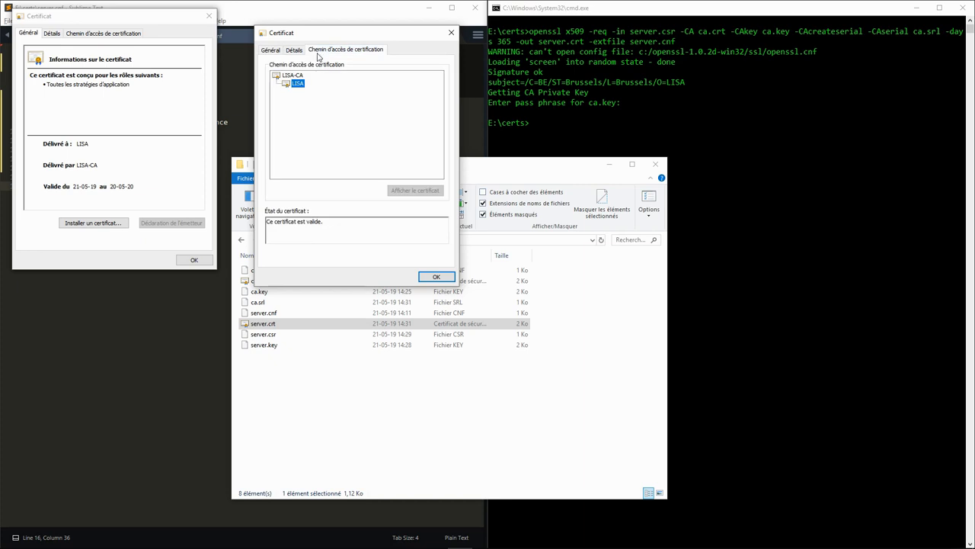
mouse_move(294, 88)
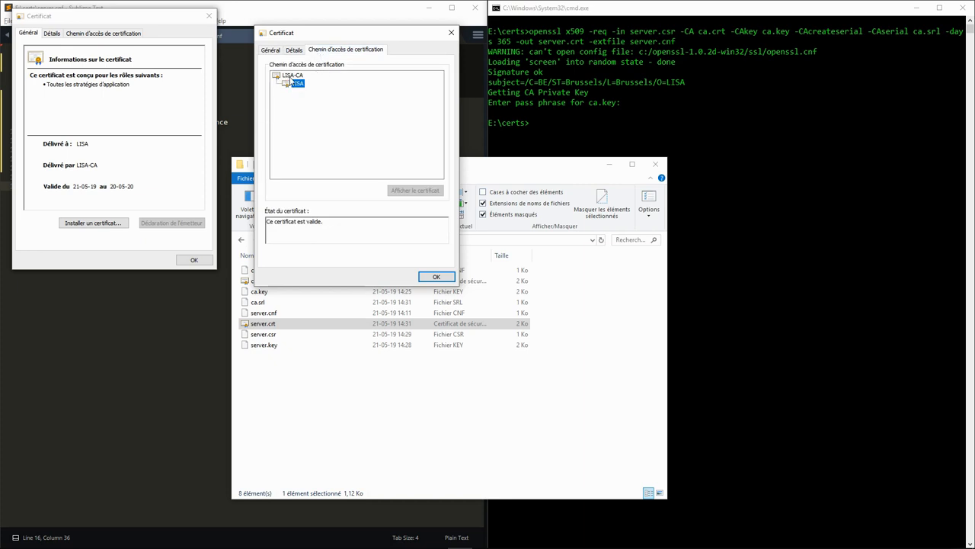
left_click(291, 75)
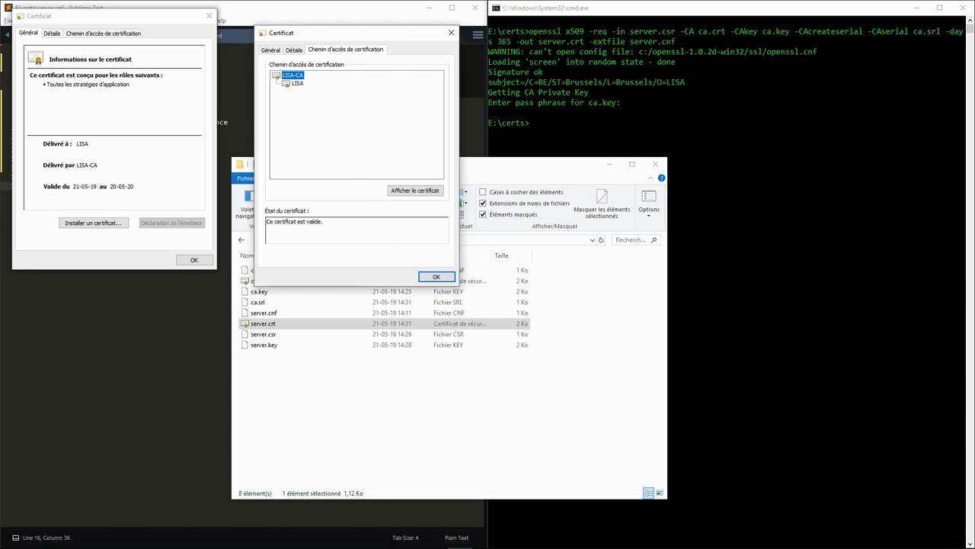
left_click(436, 276)
type("openssl pkcs12 -export -in server.crt -inkey server.key -out server.p12 -name tomcat -CAfile ca.crt -caname \"LISA-CA\" -chain")
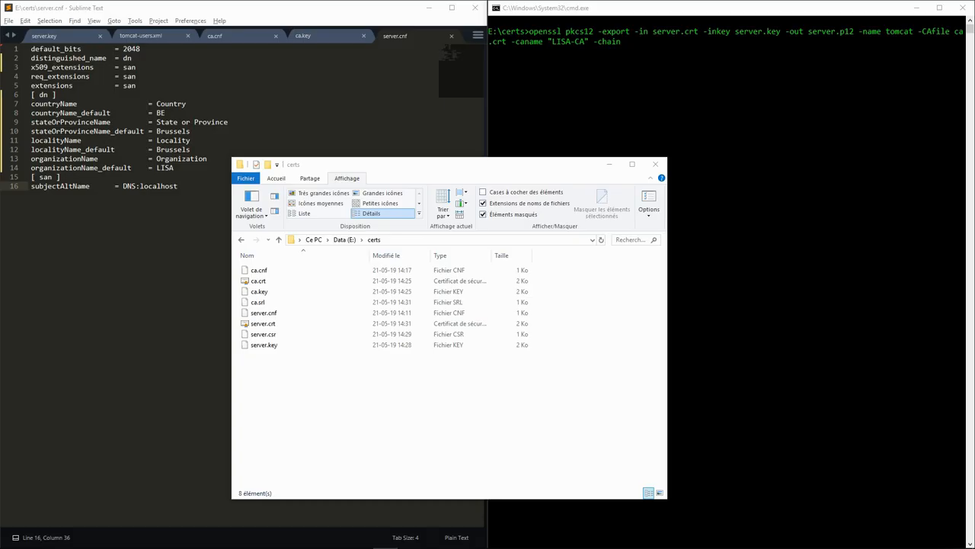
mouse_move(636, 74)
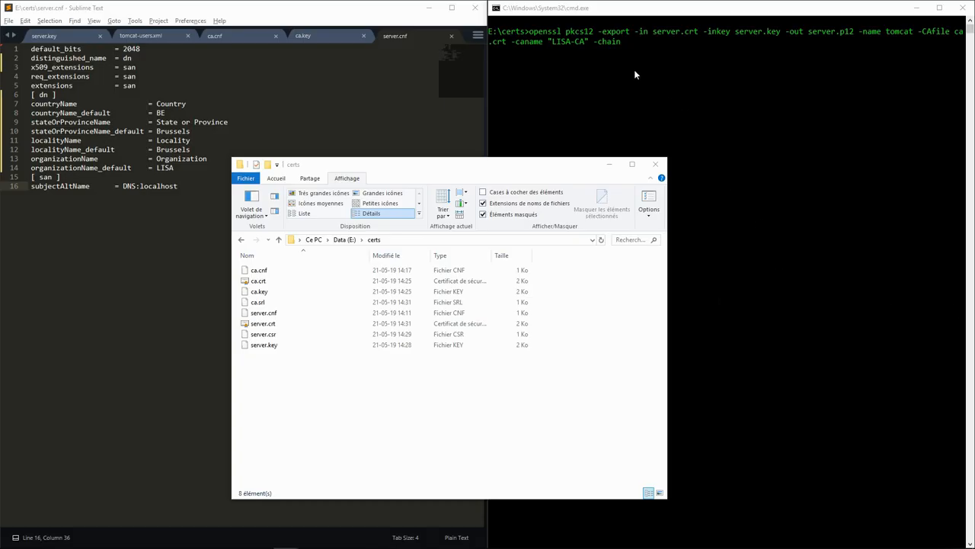
mouse_move(587, 36)
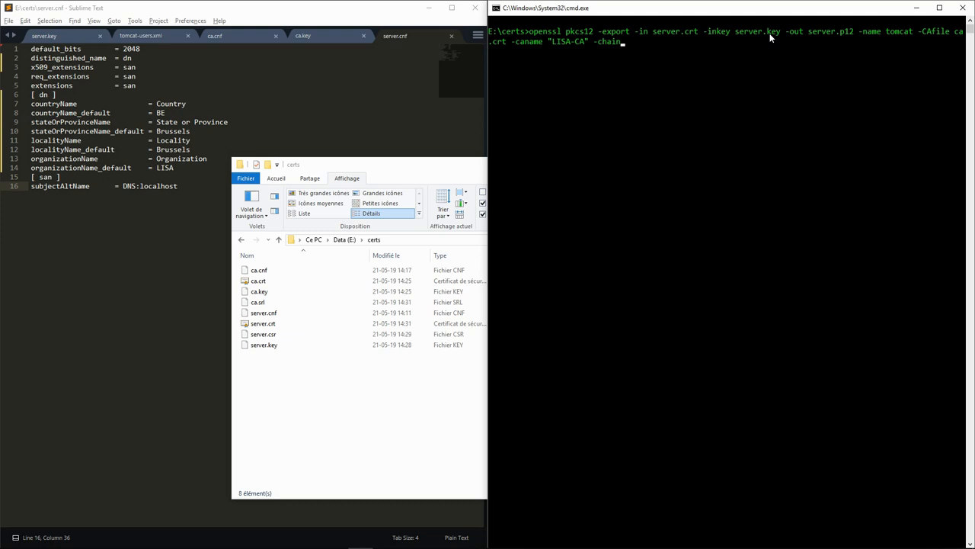
mouse_move(865, 25)
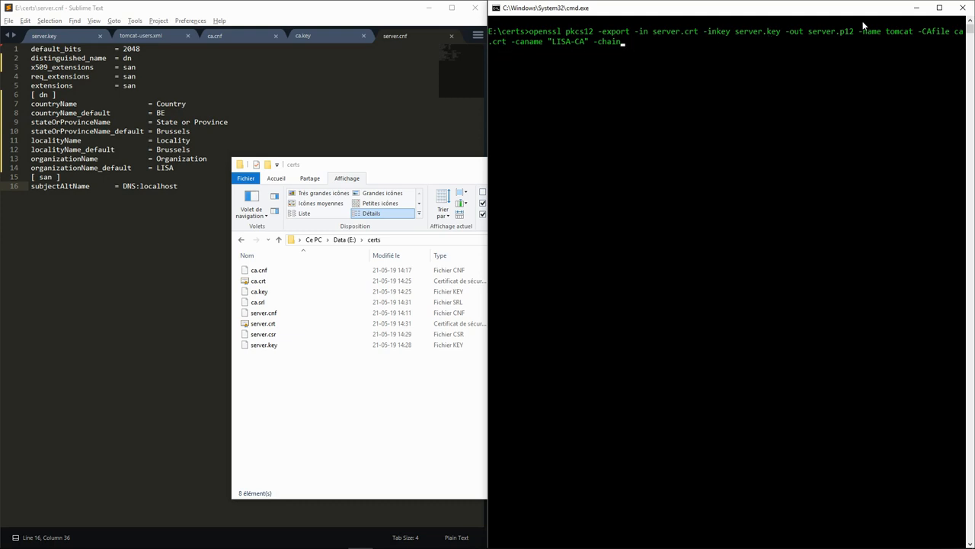
mouse_move(945, 42)
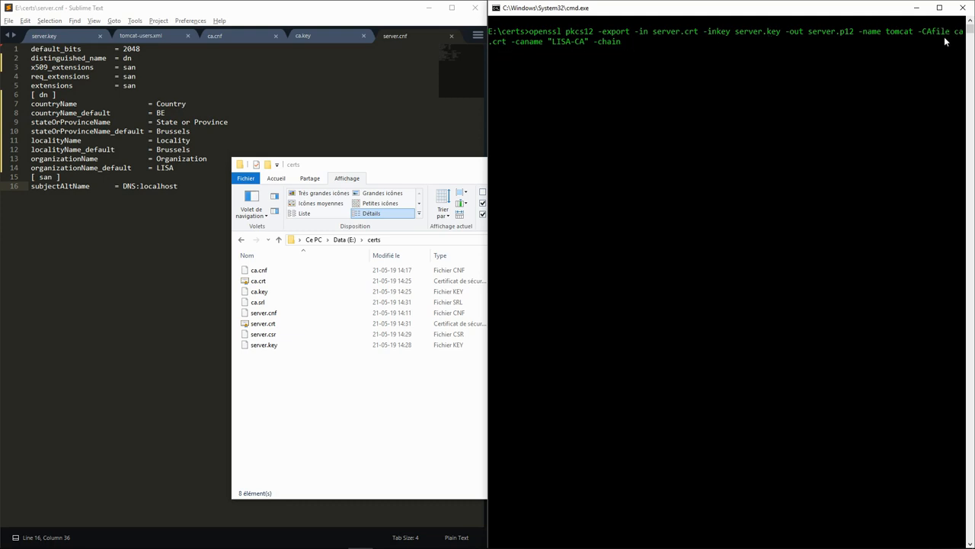
mouse_move(584, 60)
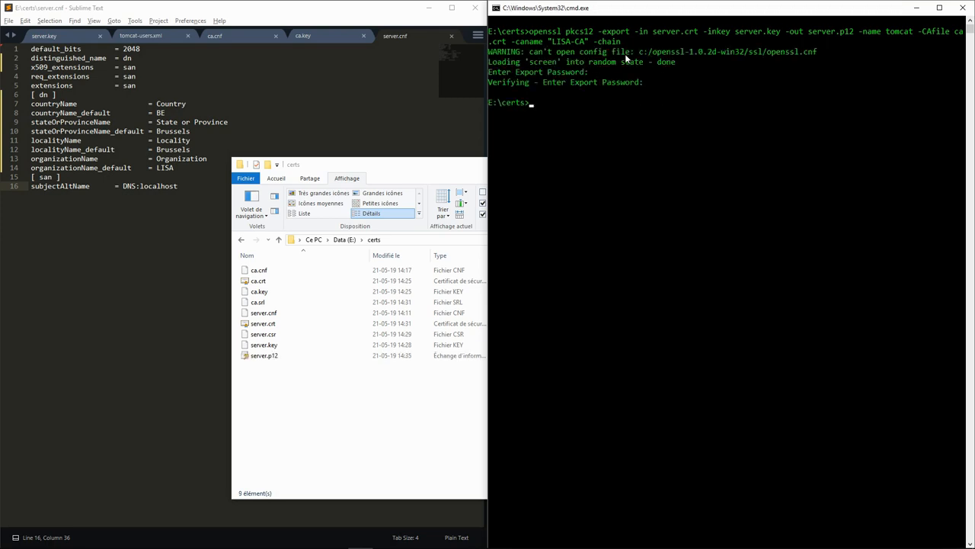
mouse_move(594, 321)
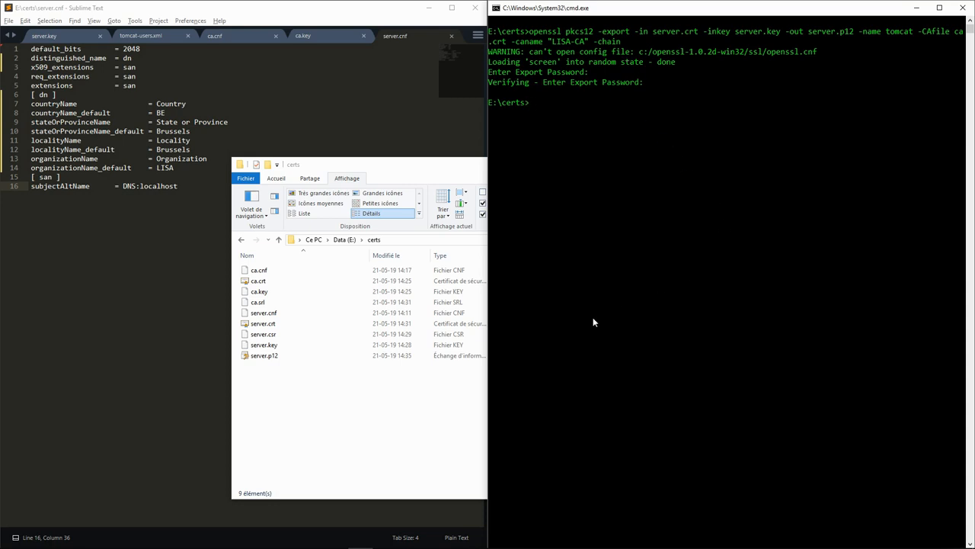
- Select the newly created server.p12 keystore in the certs folder
left_click(264, 355)
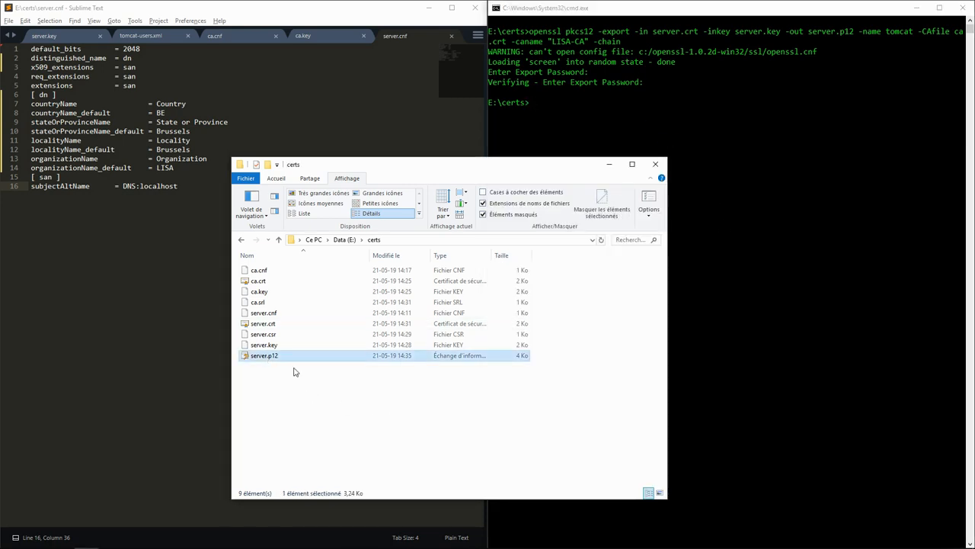
mouse_move(405, 407)
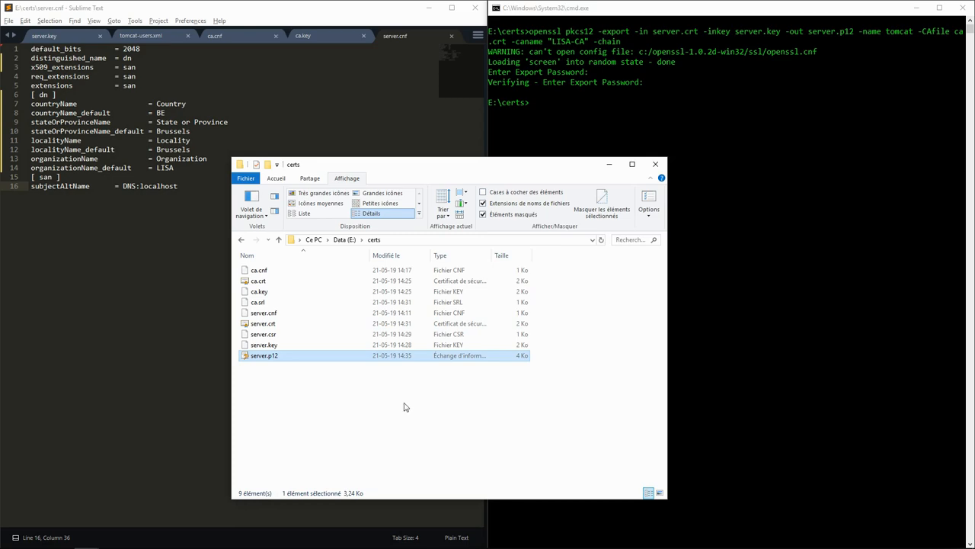